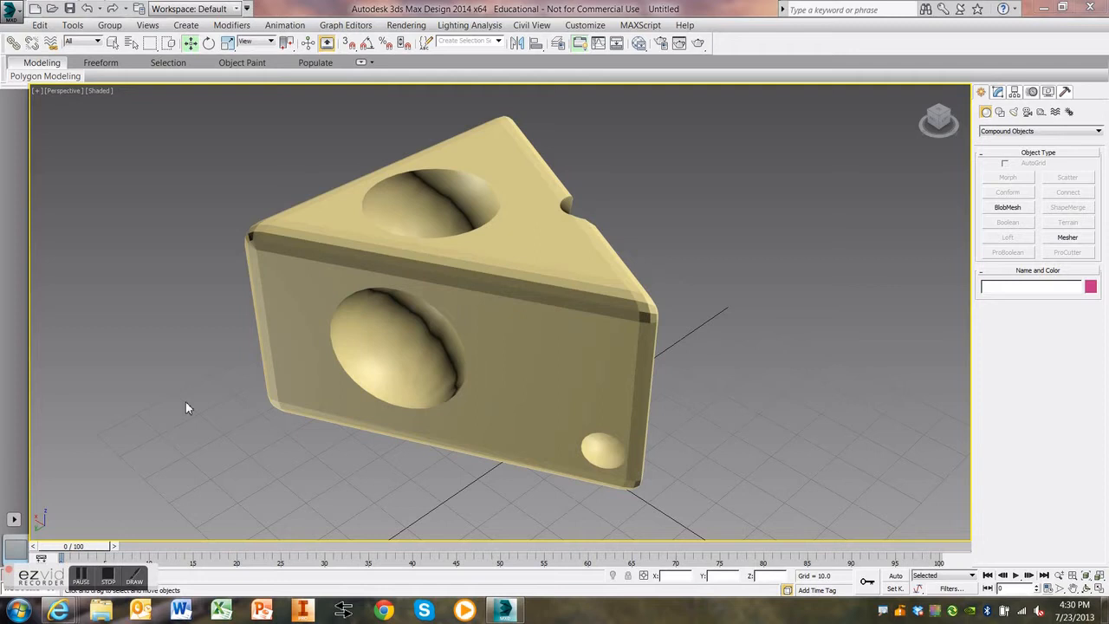
{"action": "mouse_move", "coordinate": [274, 401]}
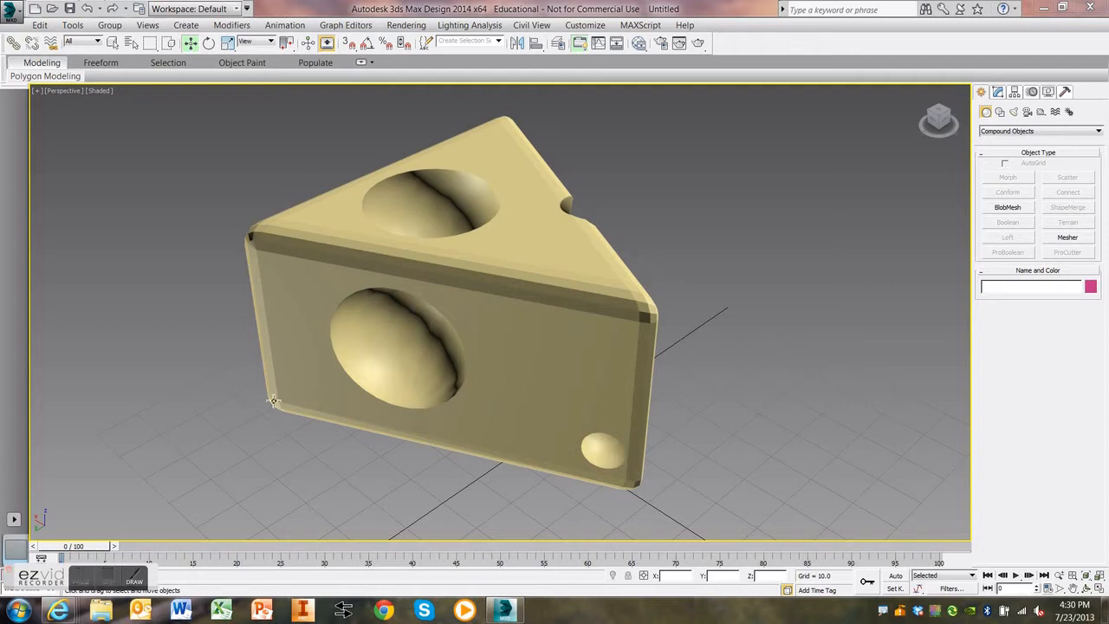
{"action": "mouse_move", "coordinate": [613, 413]}
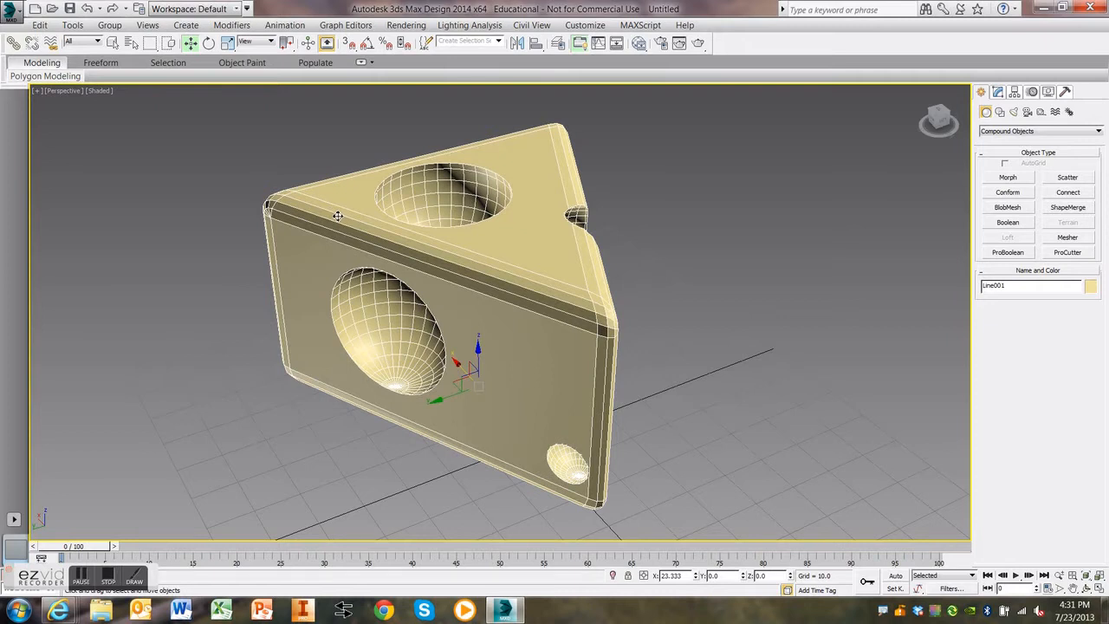
Step: Delete the finished cheese wedge and its holes, leaving an empty grid
{"action": "key", "text": "Delete"}
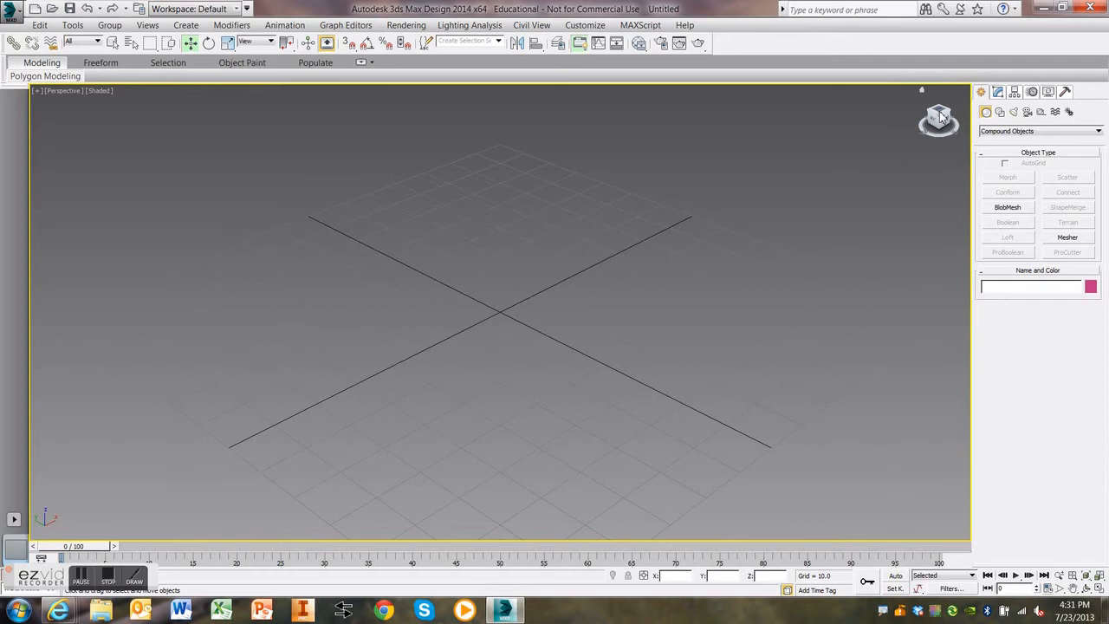
Step: From the Top view, draw a closed three-point triangular Line spline (Line001)
{"action": "left_click", "coordinate": [939, 119]}
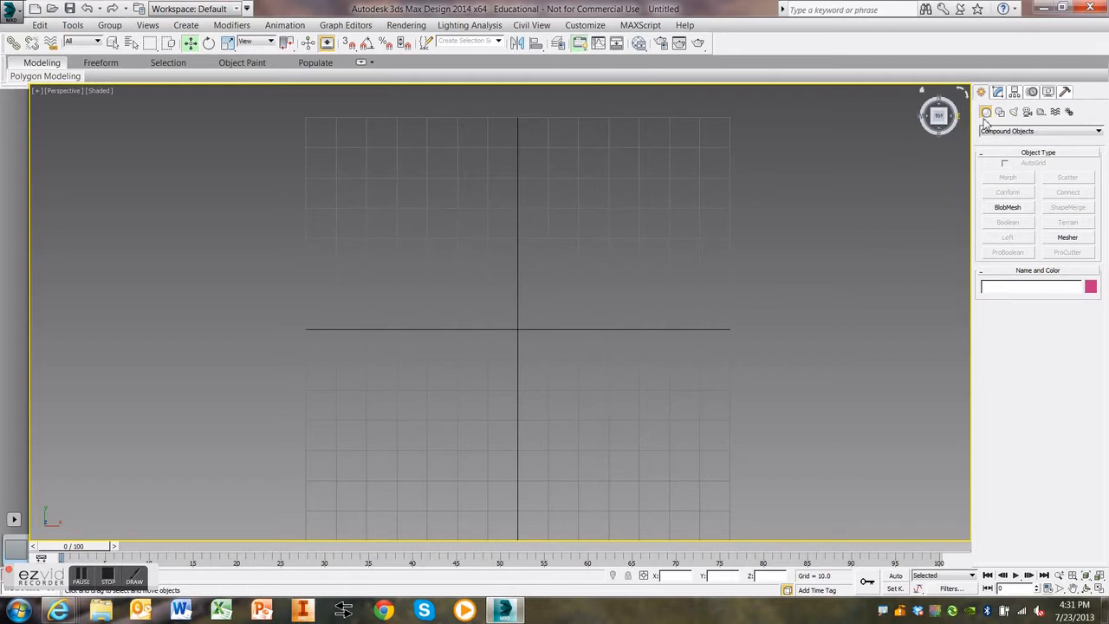
{"action": "mouse_move", "coordinate": [1003, 113]}
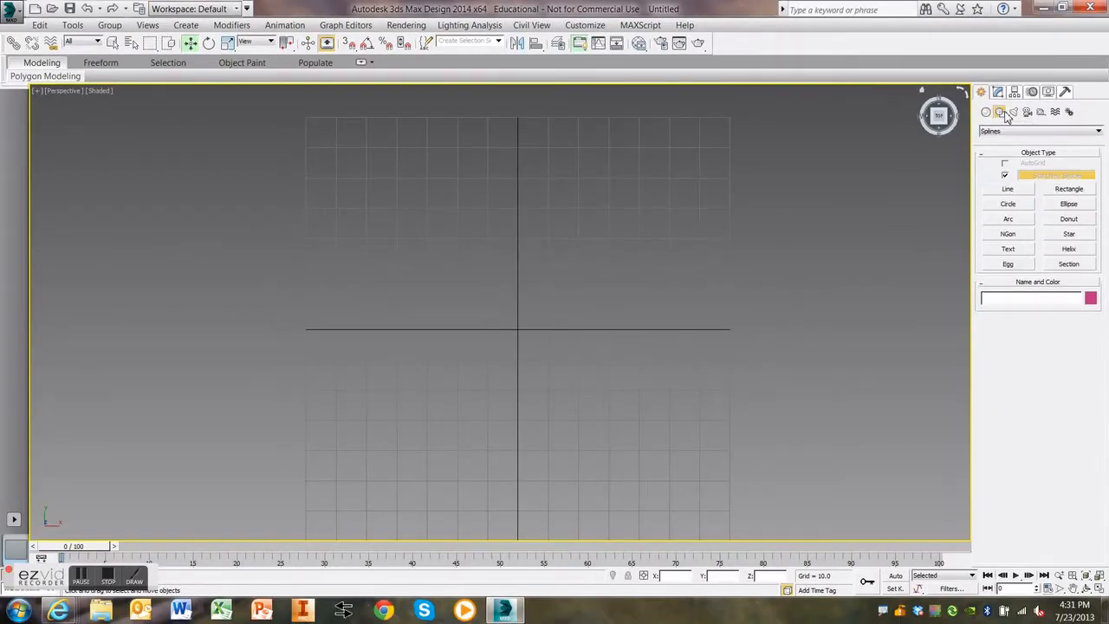
{"action": "left_click", "coordinate": [1007, 189]}
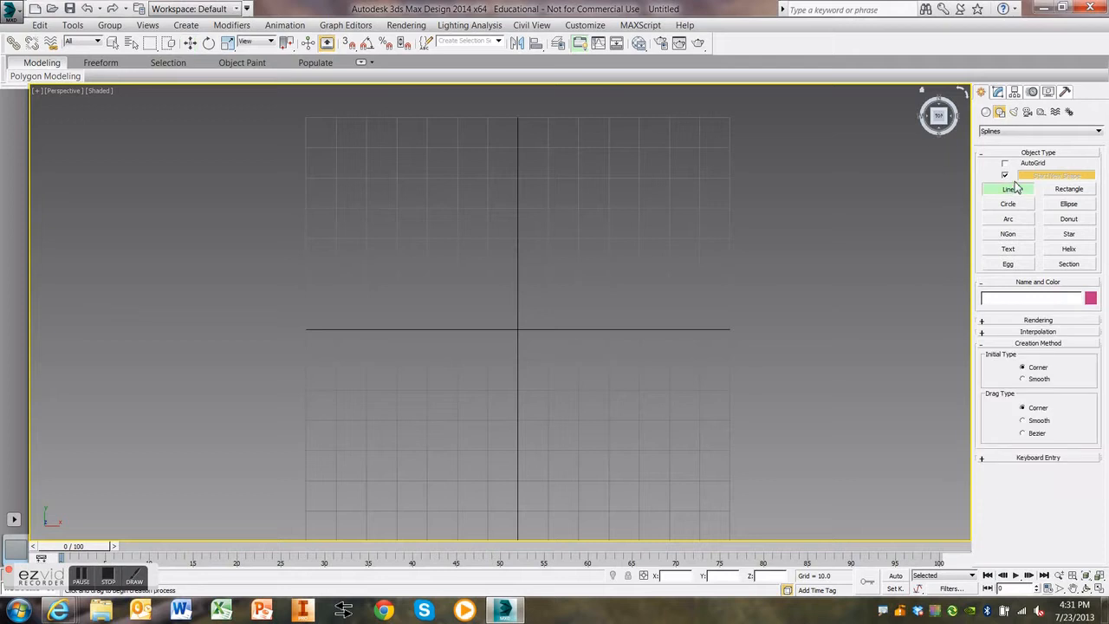
{"action": "mouse_move", "coordinate": [432, 195]}
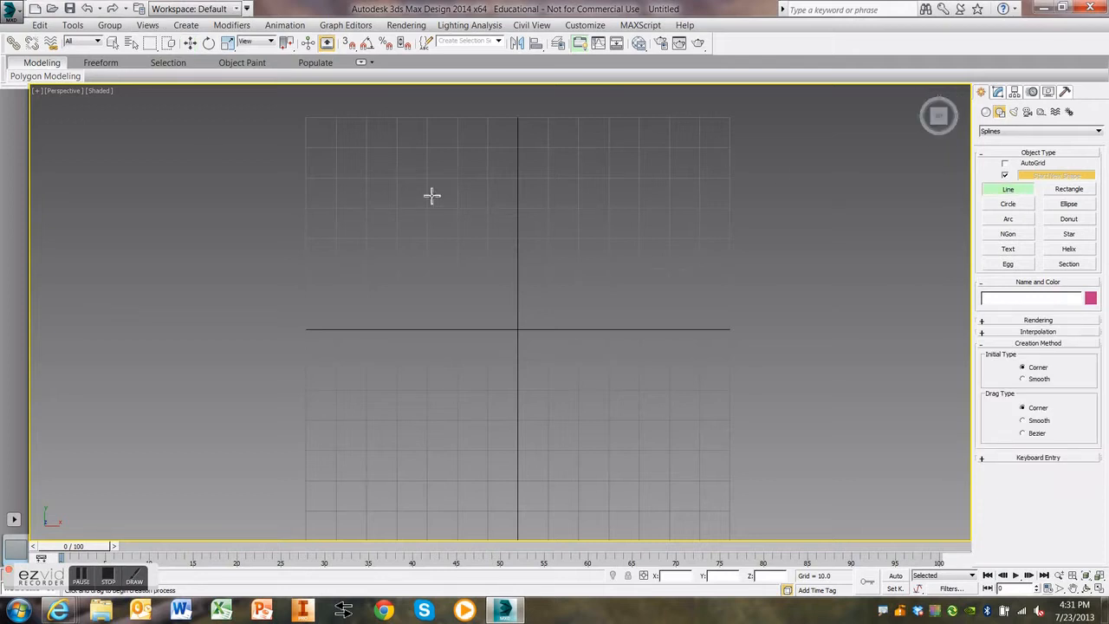
{"action": "mouse_move", "coordinate": [364, 43]}
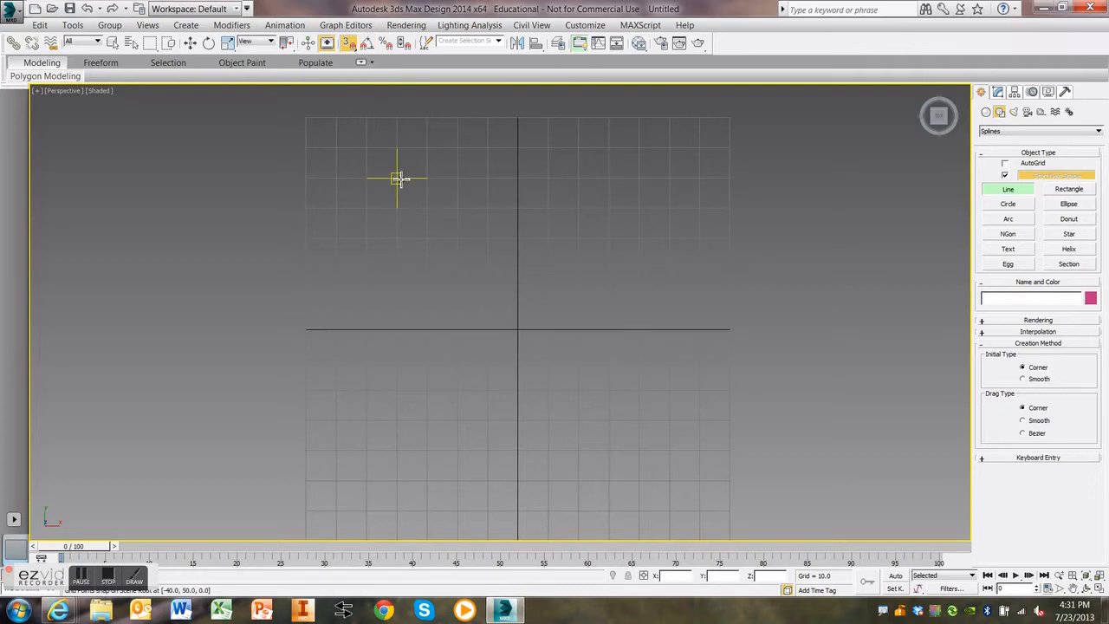
{"action": "left_click", "coordinate": [670, 180]}
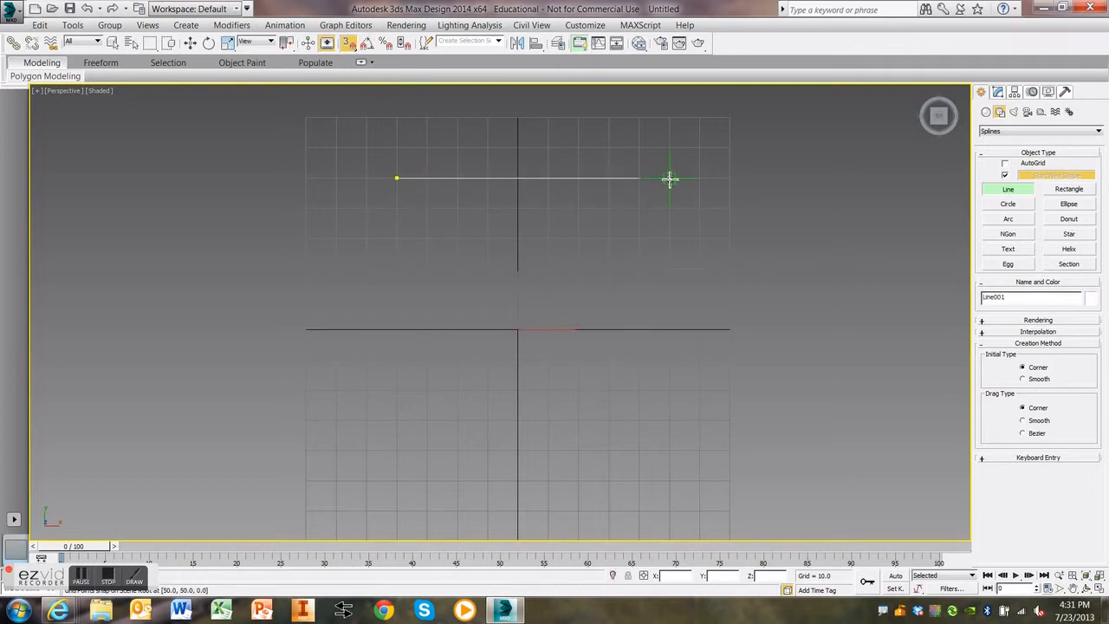
{"action": "left_click", "coordinate": [520, 448]}
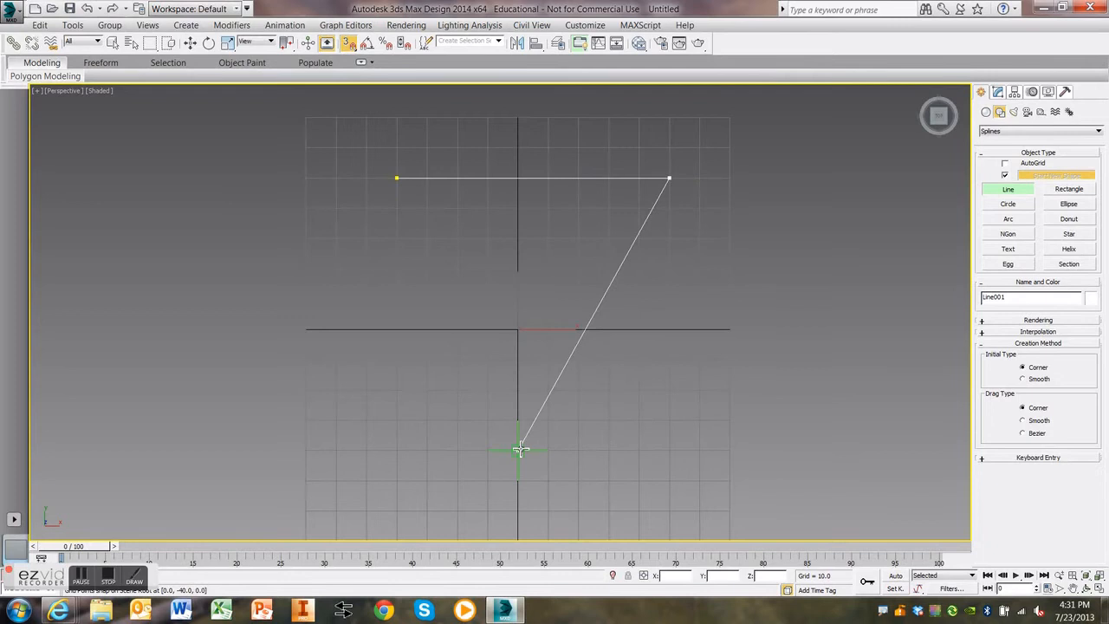
{"action": "left_click", "coordinate": [397, 179]}
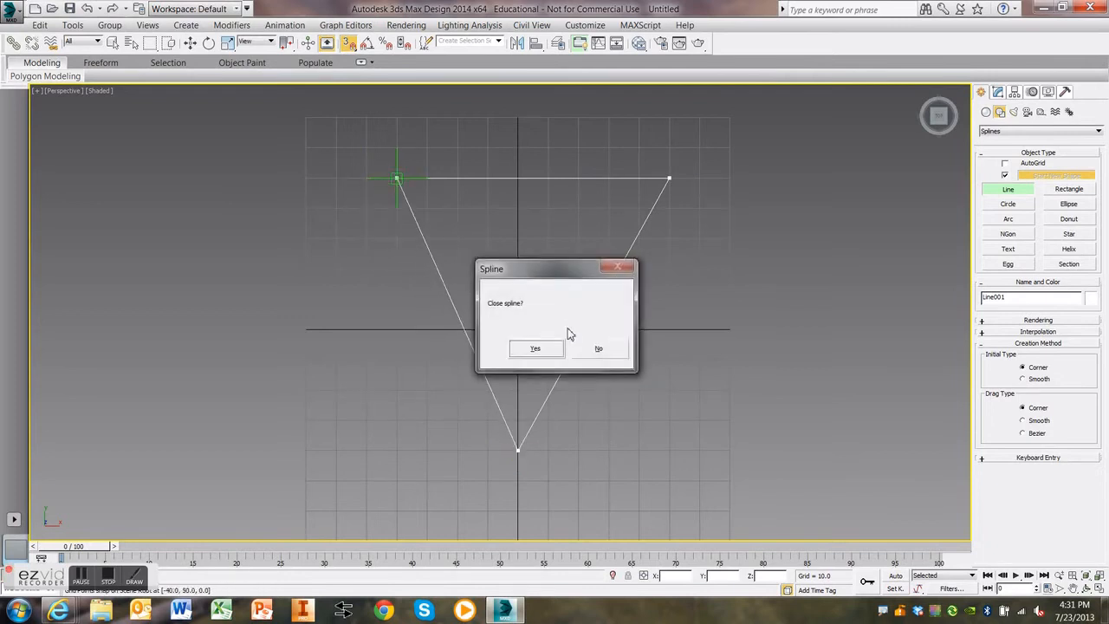
{"action": "left_click", "coordinate": [535, 347]}
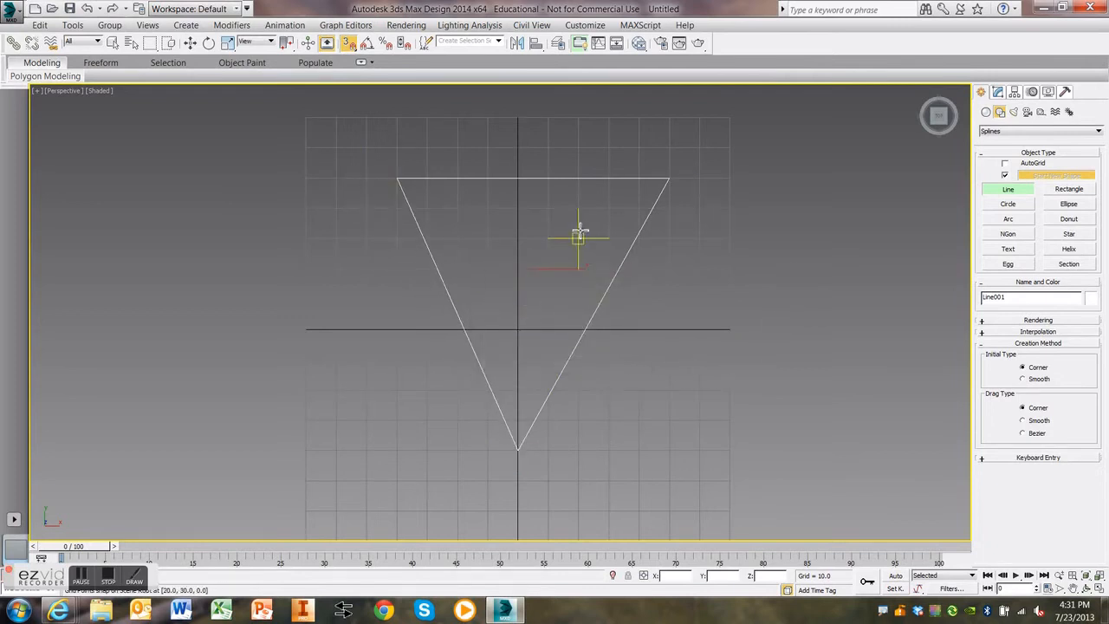
{"action": "mouse_move", "coordinate": [531, 77]}
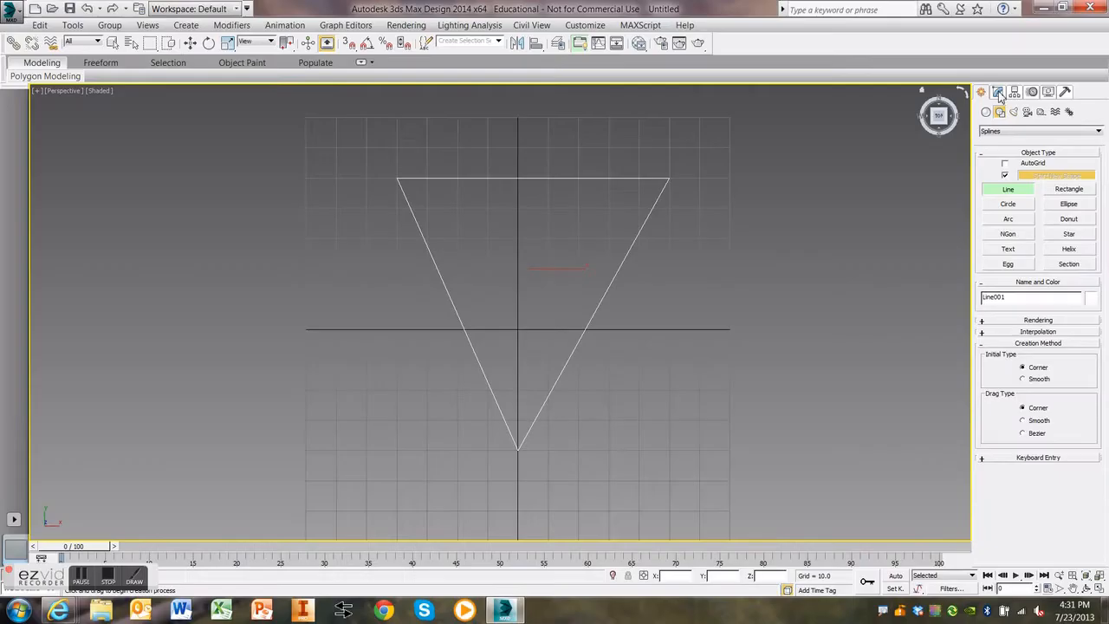
Step: Add an Extrude modifier with Amount 50 to the triangle and show four viewports
{"action": "left_click", "coordinate": [998, 92]}
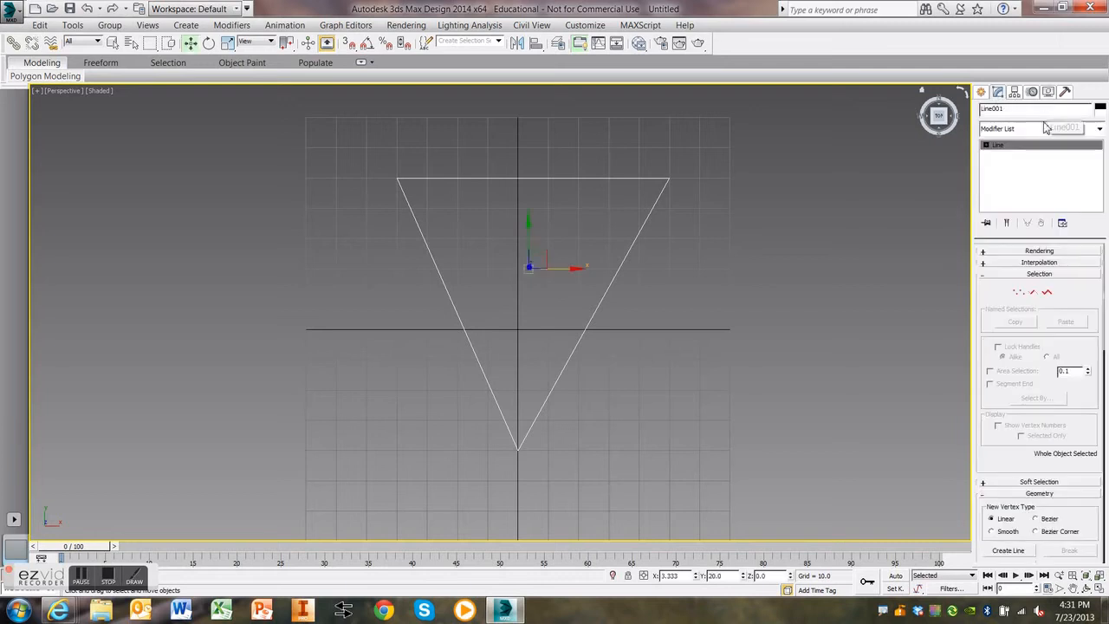
{"action": "left_click", "coordinate": [1098, 128]}
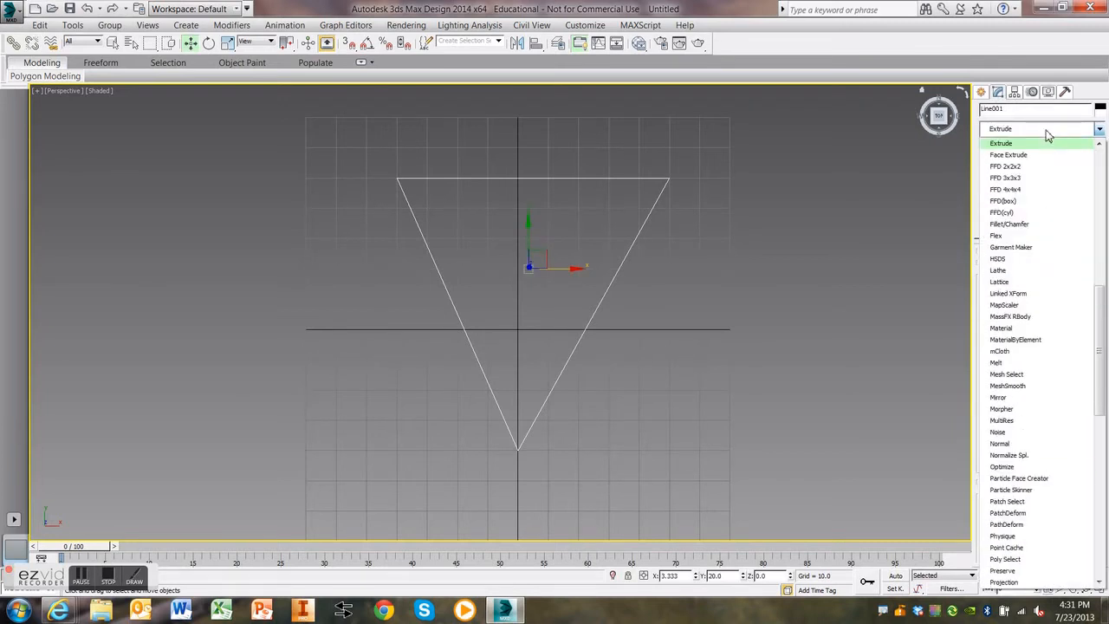
{"action": "left_click", "coordinate": [1001, 143]}
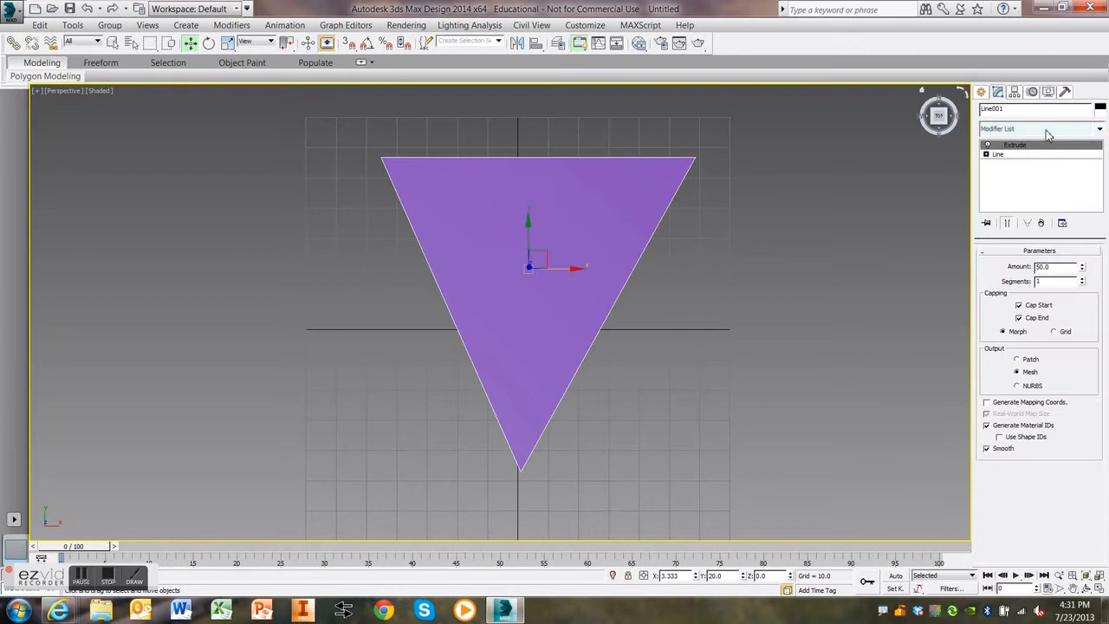
{"action": "mouse_move", "coordinate": [954, 127]}
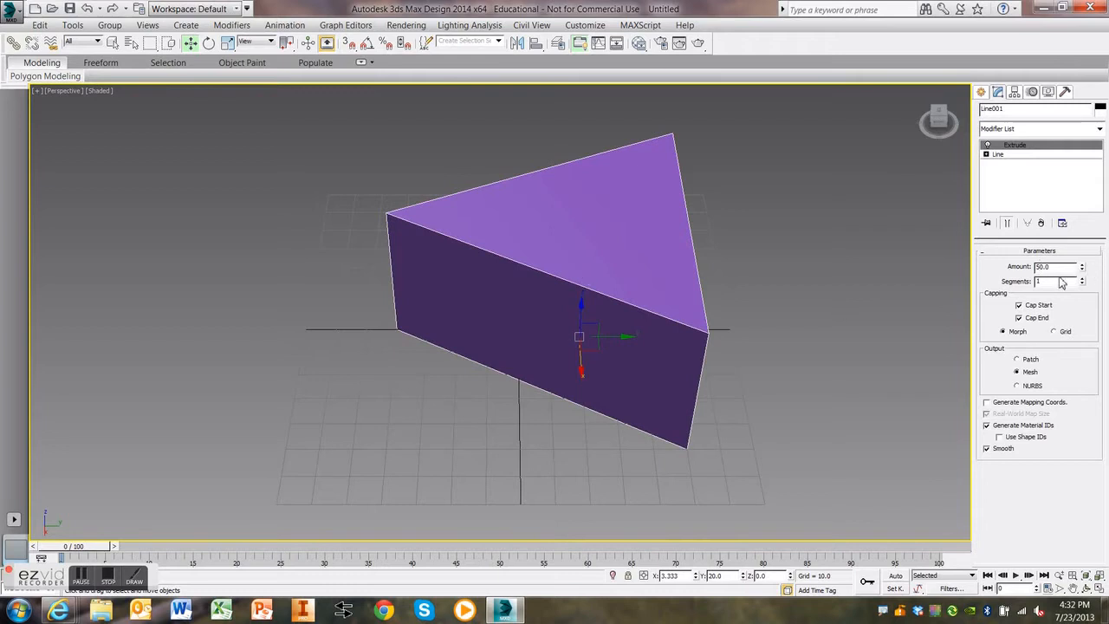
{"action": "triple_click", "coordinate": [1049, 266]}
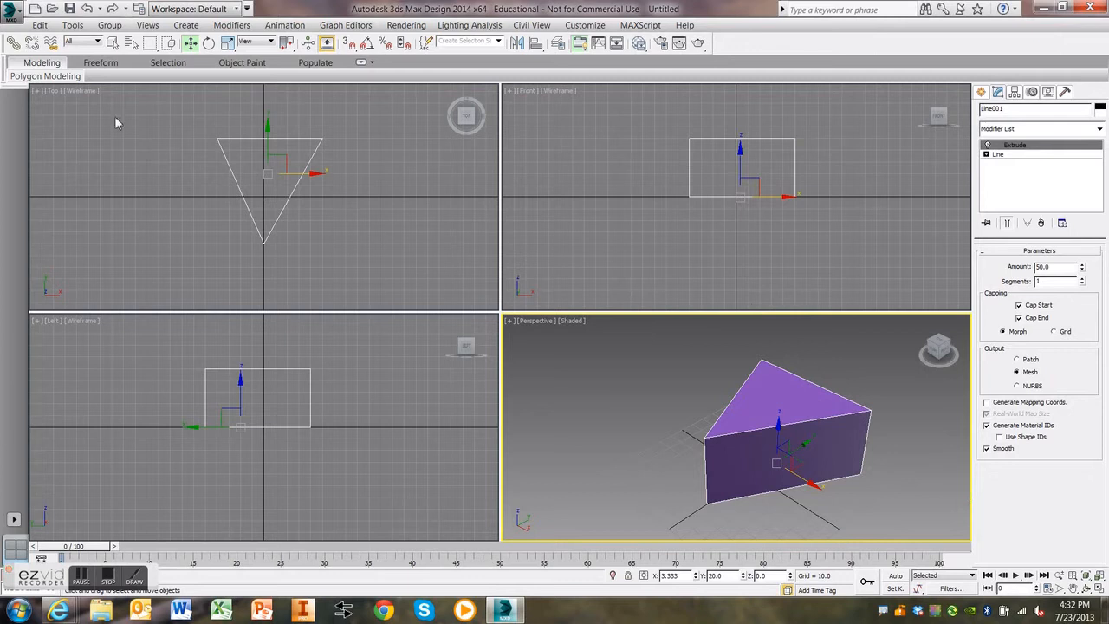
{"action": "mouse_move", "coordinate": [982, 127]}
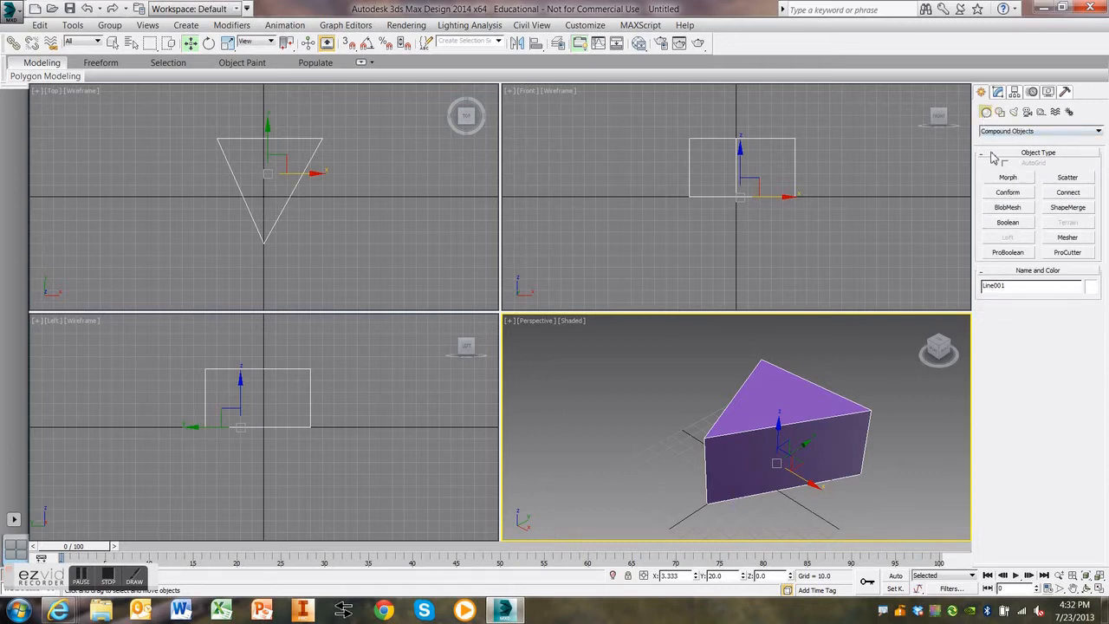
Step: Create Sphere001 and move it onto the wedge's bottom front edge
{"action": "left_click", "coordinate": [1040, 130]}
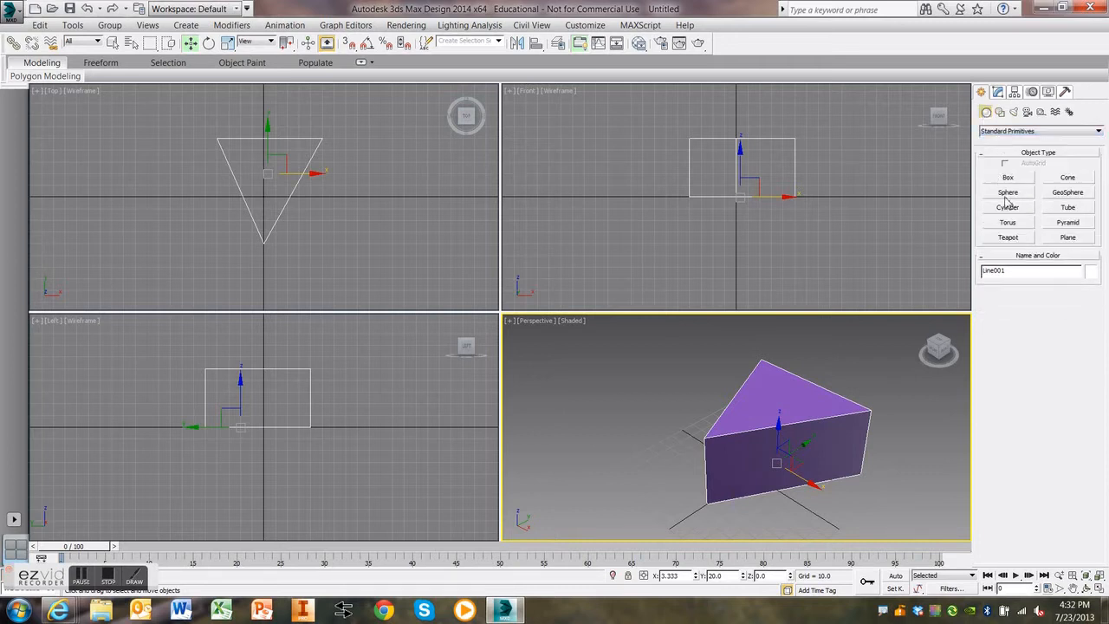
{"action": "left_click", "coordinate": [1008, 192]}
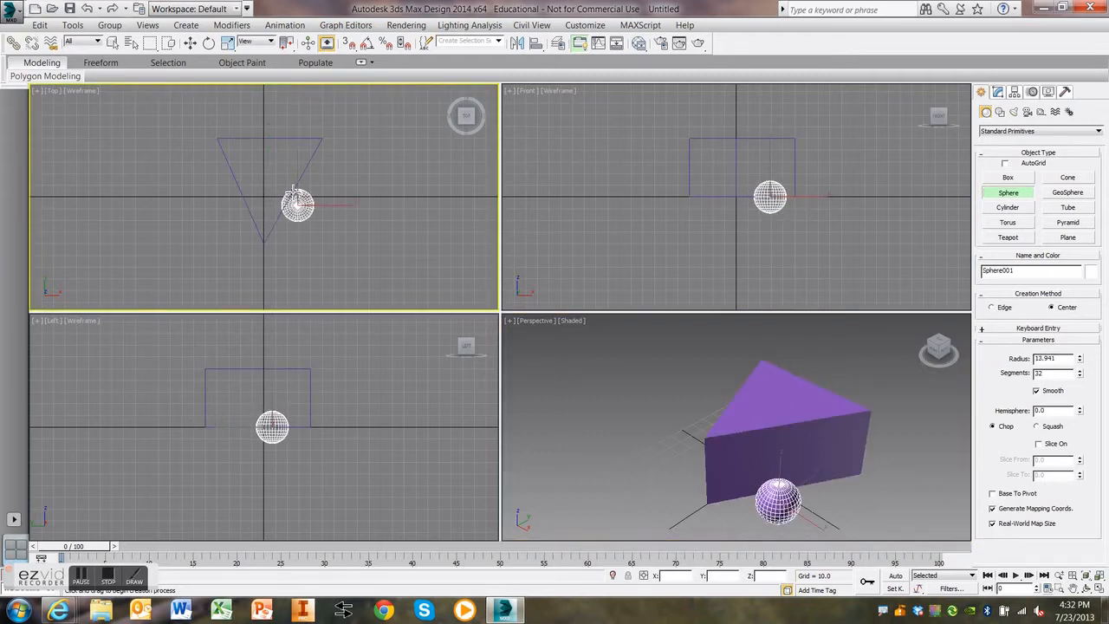
{"action": "left_click", "coordinate": [190, 43]}
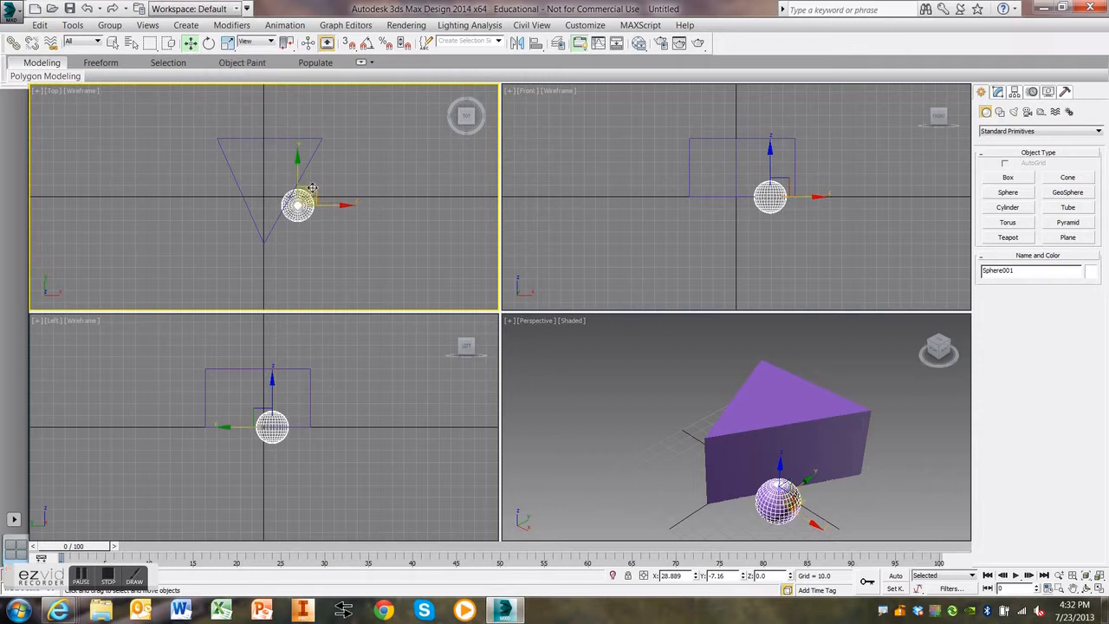
{"action": "left_click_drag", "start_coordinate": [297, 202], "coordinate": [290, 197]}
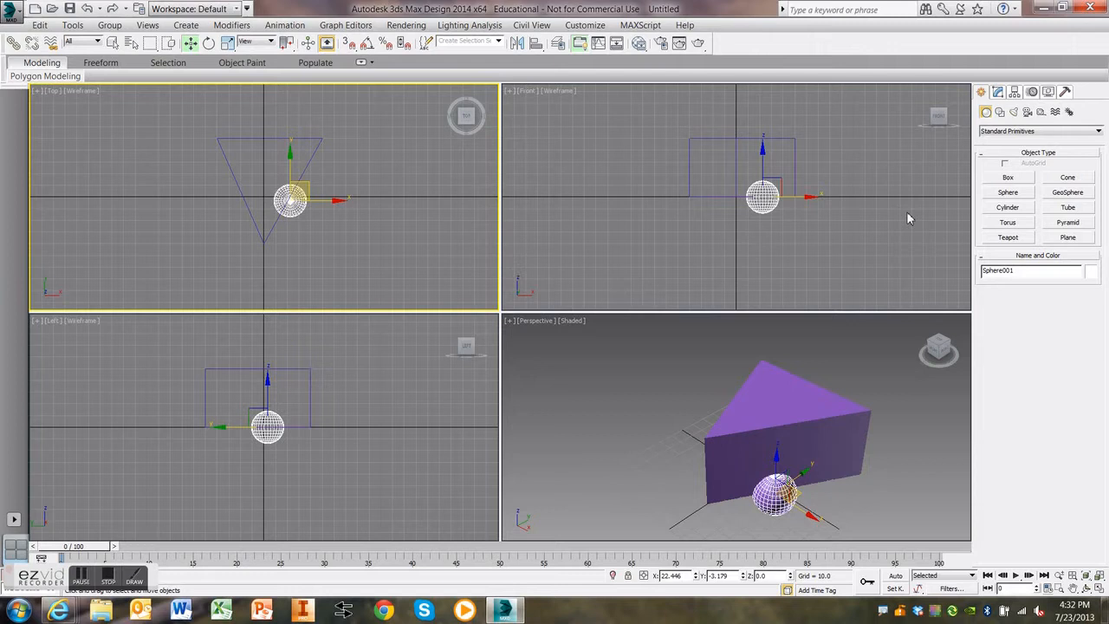
{"action": "mouse_move", "coordinate": [1006, 199]}
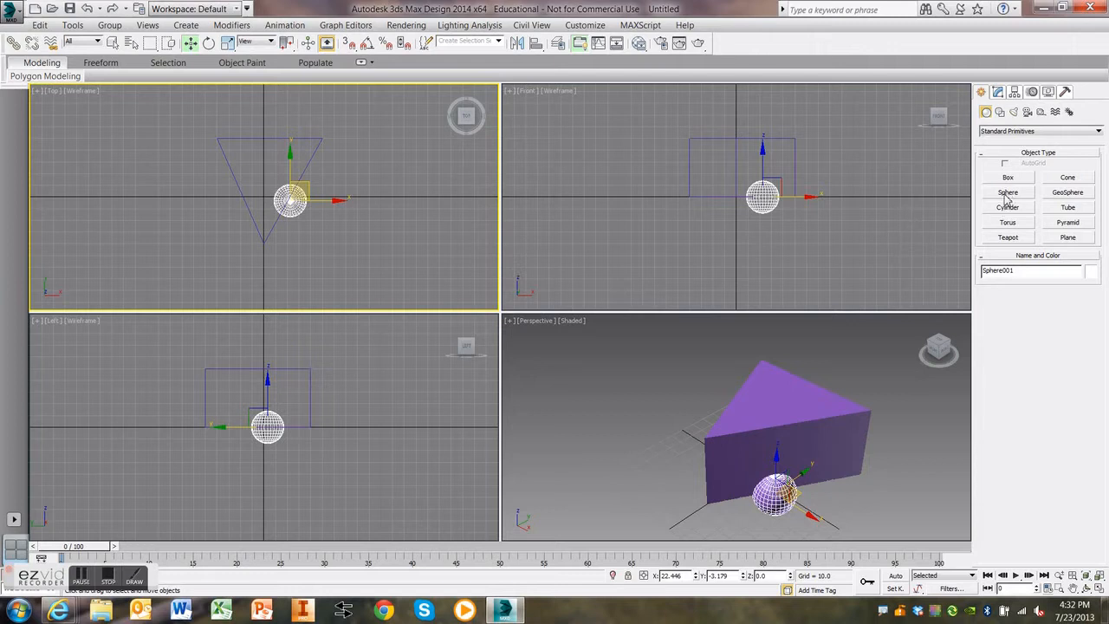
{"action": "mouse_move", "coordinate": [919, 225]}
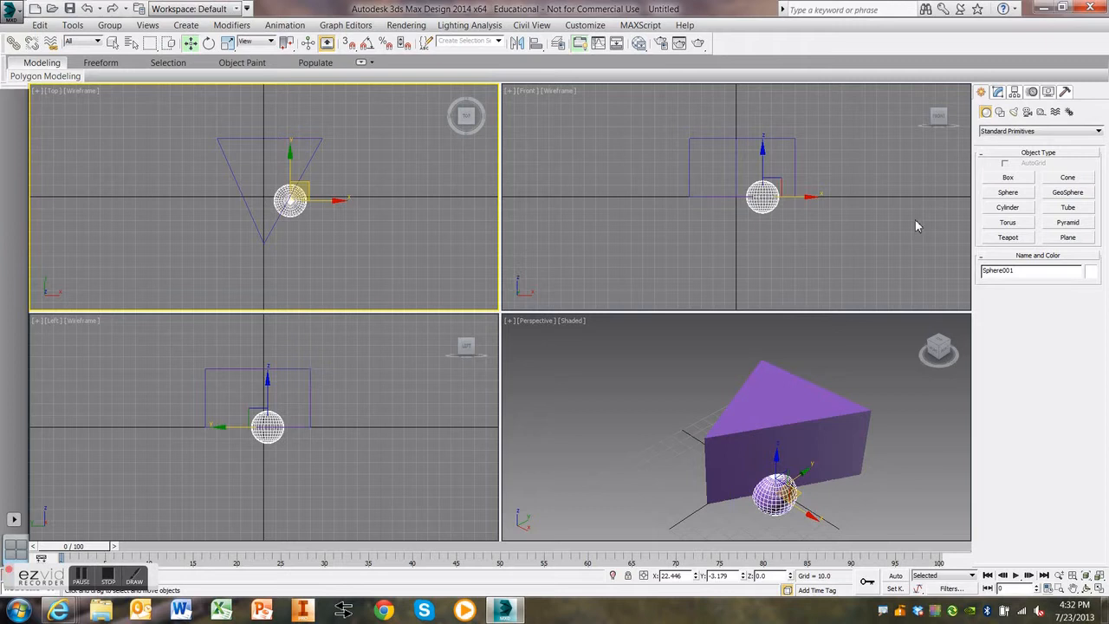
{"action": "mouse_move", "coordinate": [766, 168]}
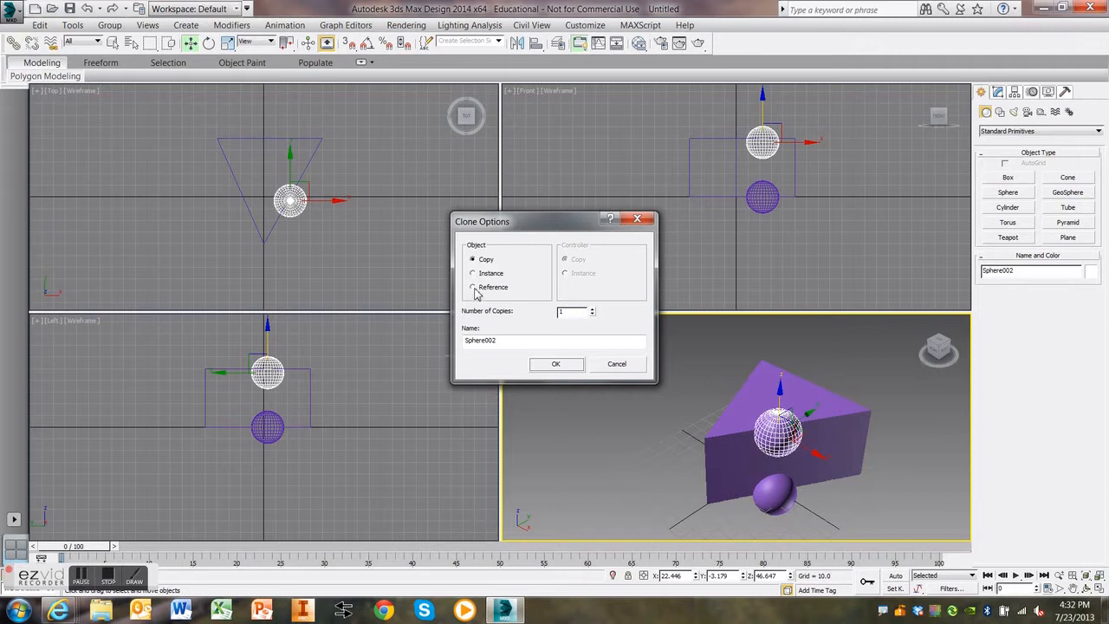
{"action": "mouse_move", "coordinate": [516, 300]}
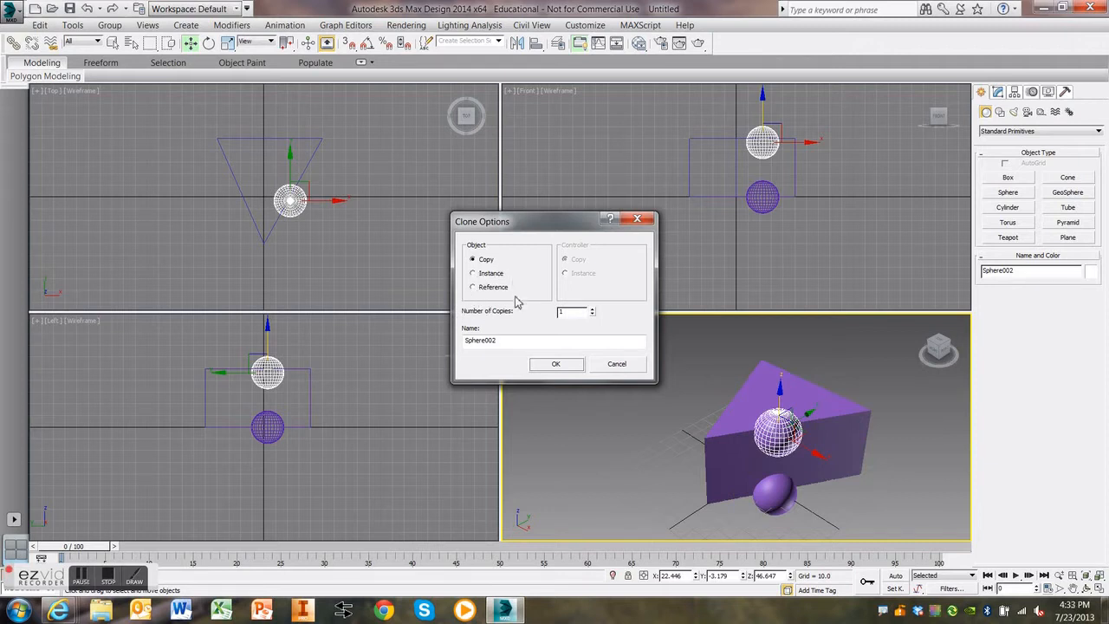
{"action": "mouse_move", "coordinate": [540, 343]}
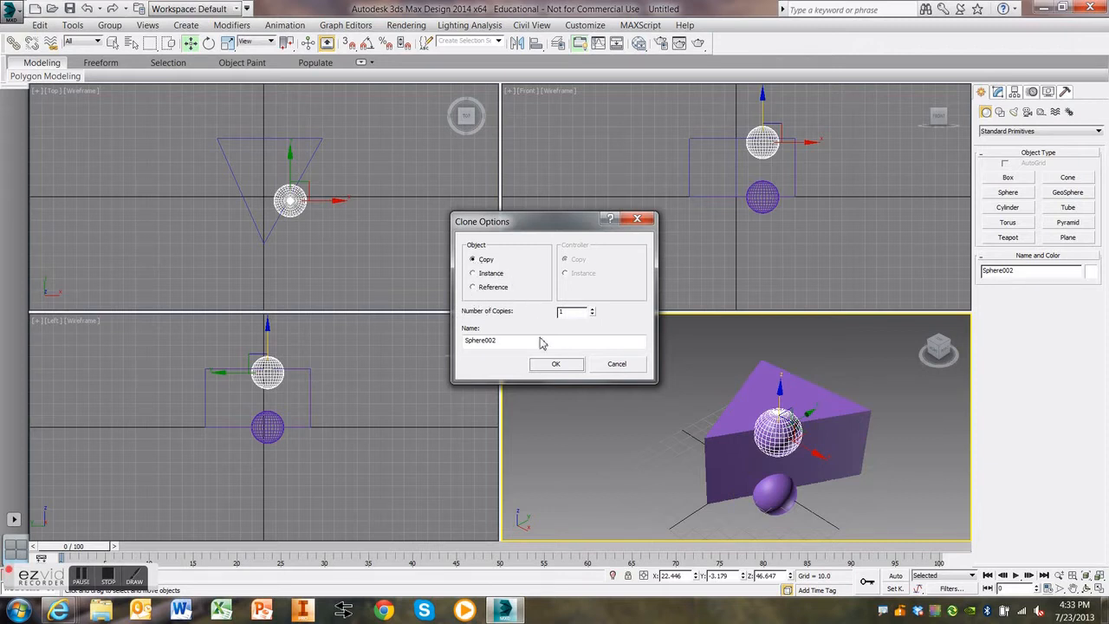
Step: Clone the sphere repeatedly, placing copies on the wedge's left side and top surface
{"action": "left_click", "coordinate": [556, 363]}
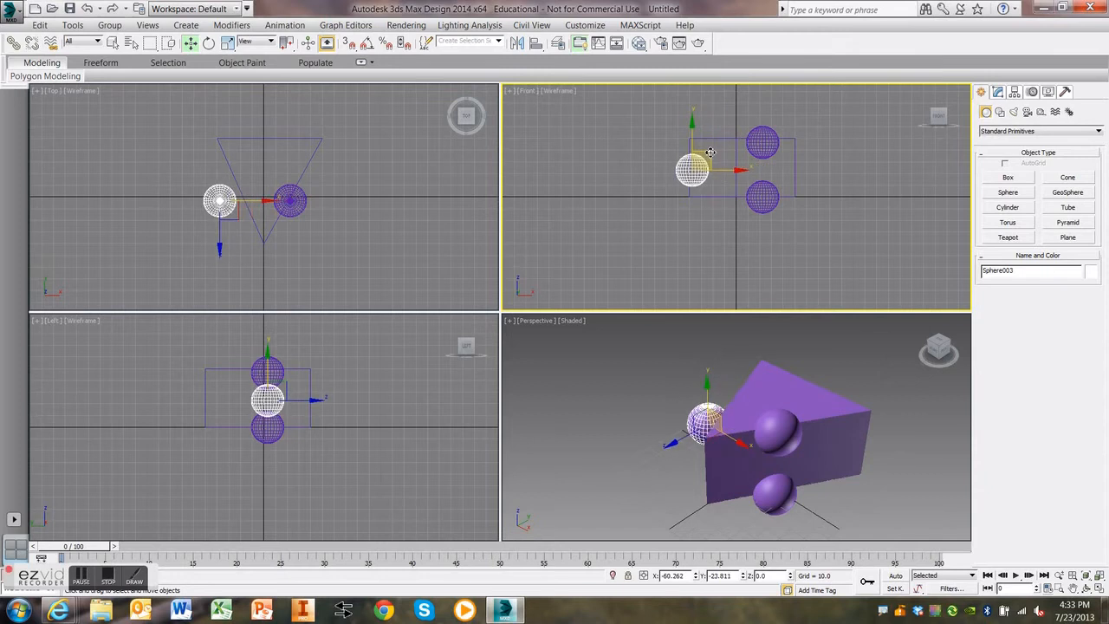
{"action": "left_click_drag", "start_coordinate": [694, 169], "coordinate": [708, 165]}
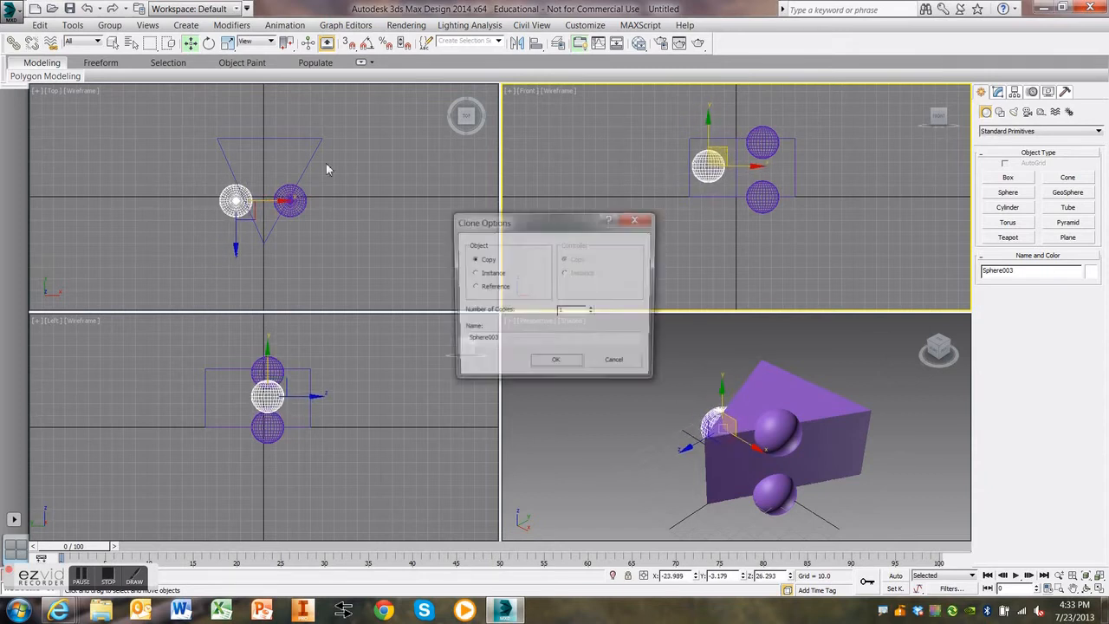
{"action": "left_click", "coordinate": [556, 358]}
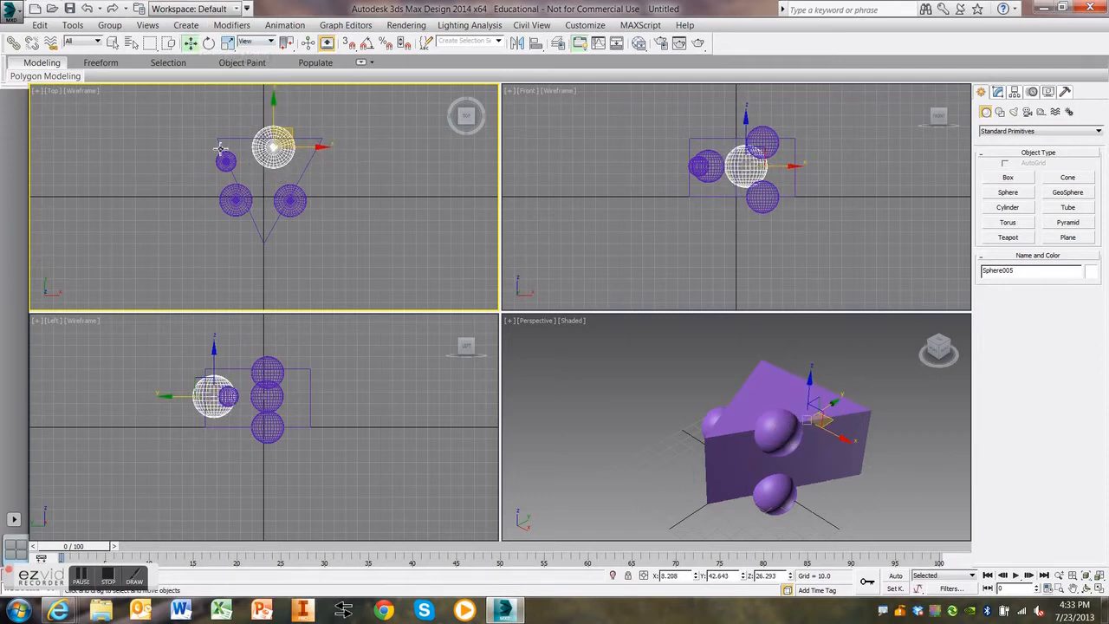
{"action": "left_click_drag", "start_coordinate": [273, 147], "coordinate": [319, 147]}
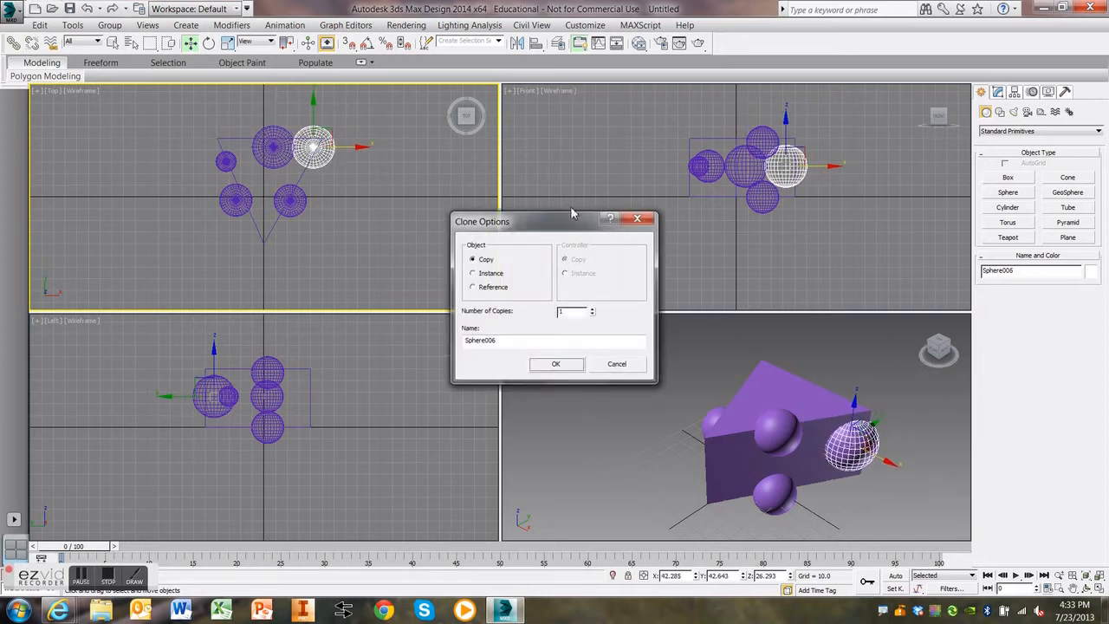
{"action": "left_click", "coordinate": [556, 363]}
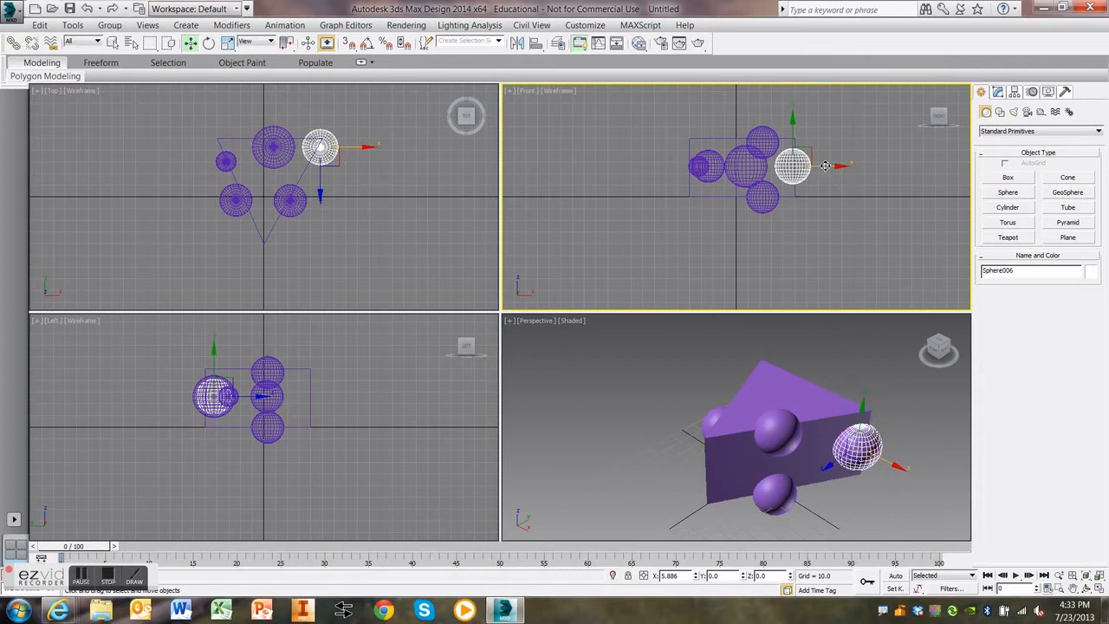
{"action": "mouse_move", "coordinate": [650, 325]}
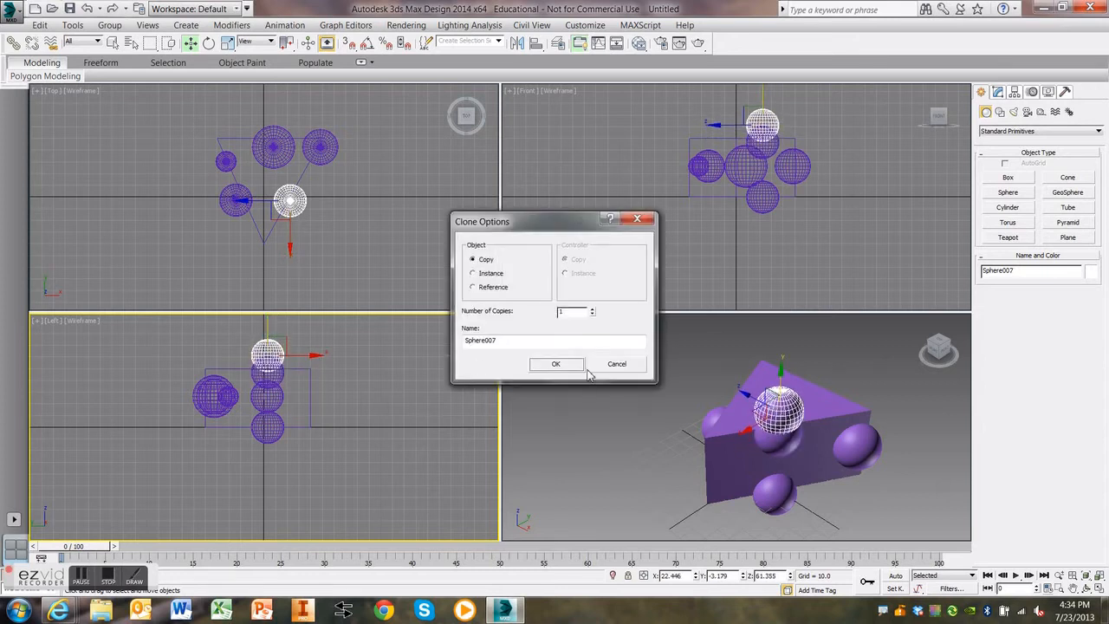
{"action": "left_click", "coordinate": [556, 363]}
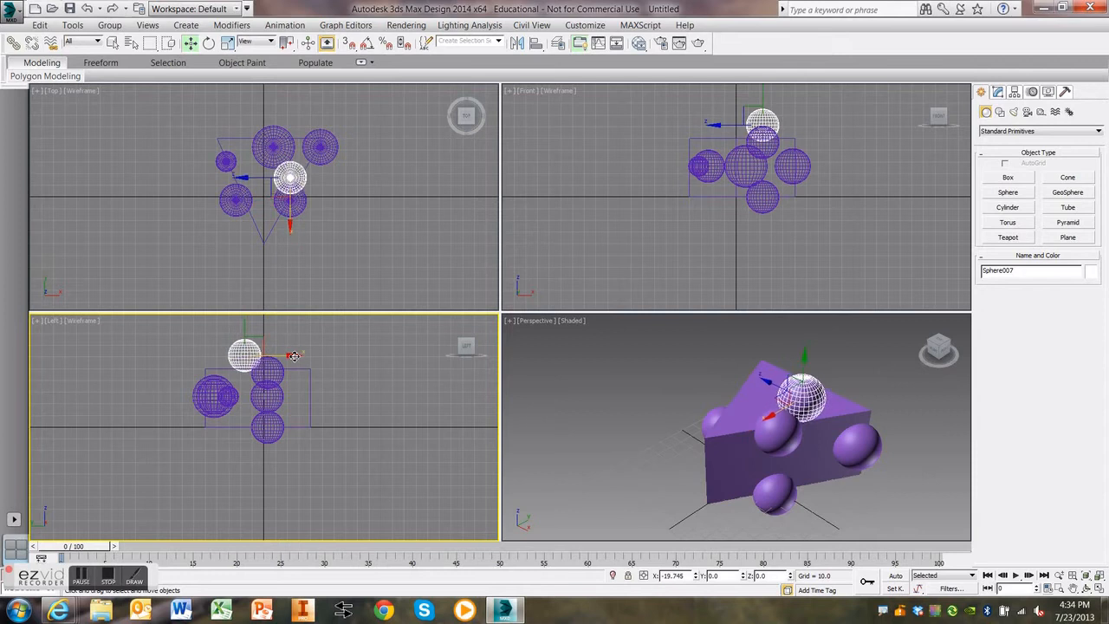
{"action": "left_click_drag", "start_coordinate": [247, 351], "coordinate": [241, 332]}
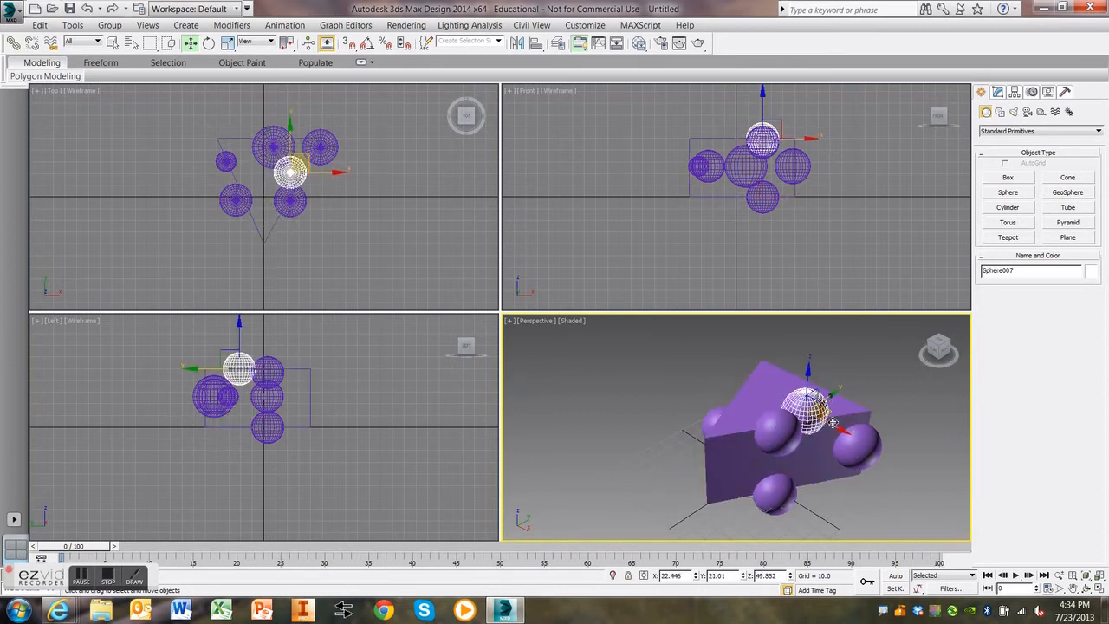
{"action": "left_click_drag", "start_coordinate": [810, 412], "coordinate": [772, 388]}
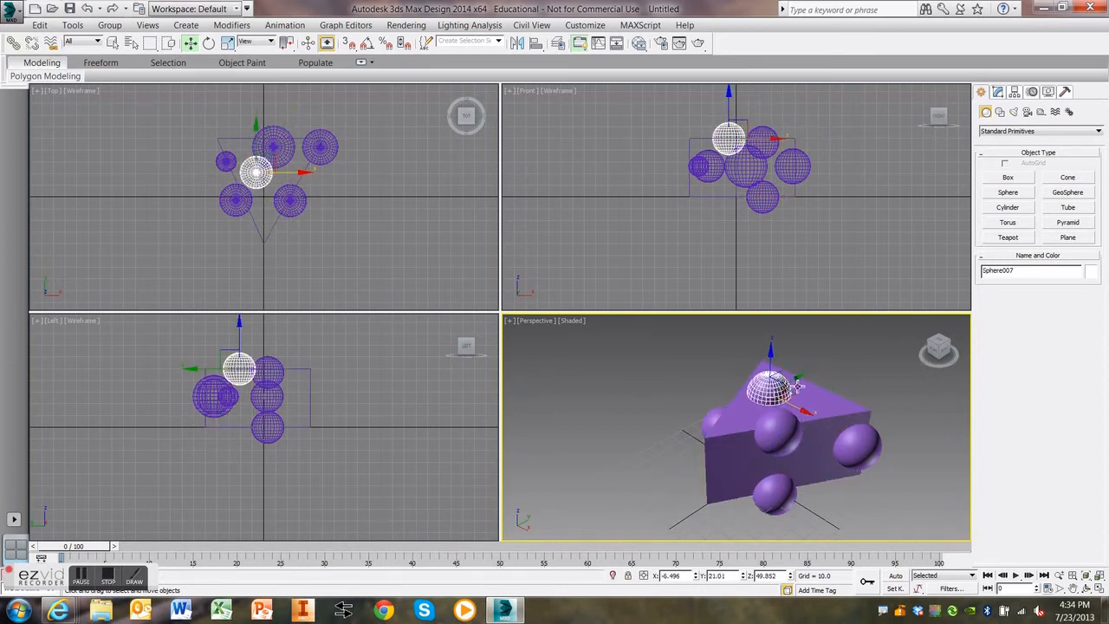
Step: Adjust the top sphere's position and set the wedge's object colour to pale yellow
{"action": "left_click_drag", "start_coordinate": [771, 390], "coordinate": [819, 455]}
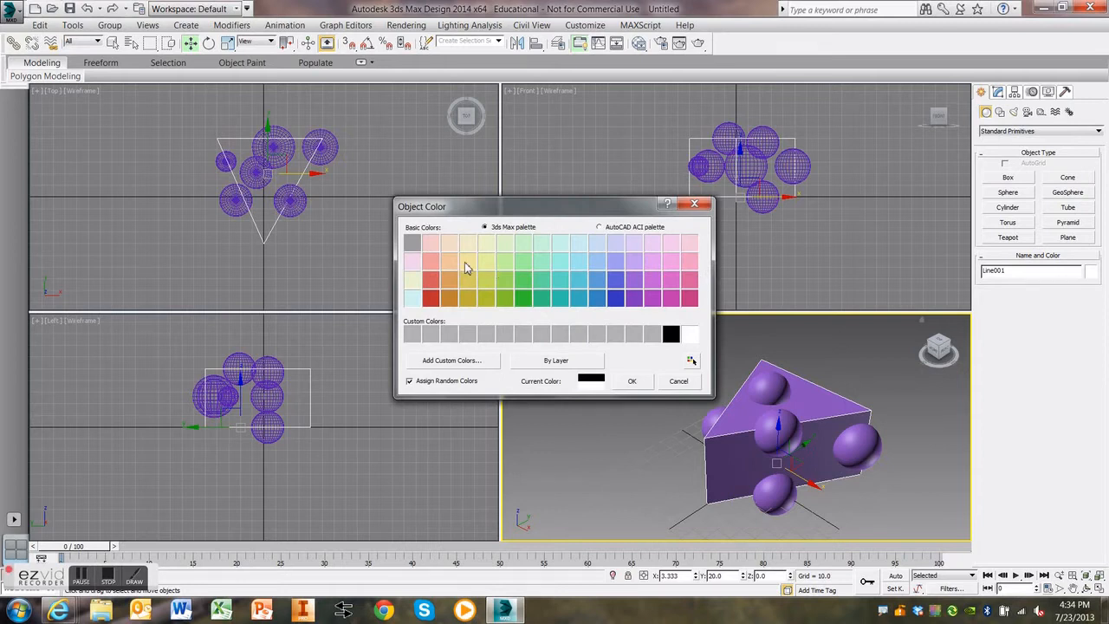
{"action": "left_click", "coordinate": [632, 381]}
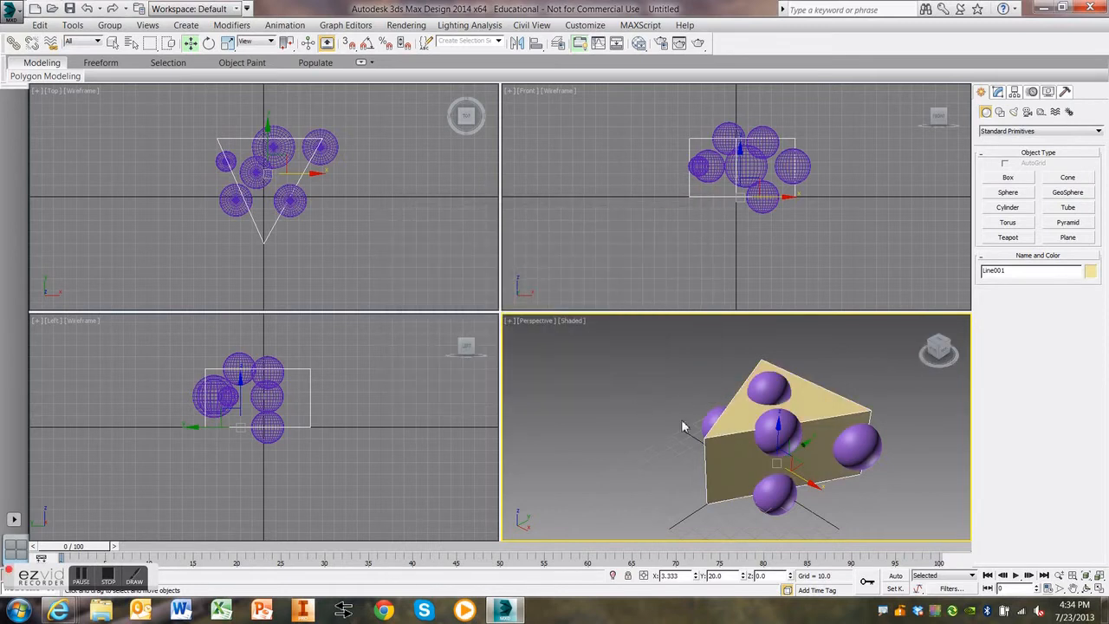
{"action": "mouse_move", "coordinate": [741, 487]}
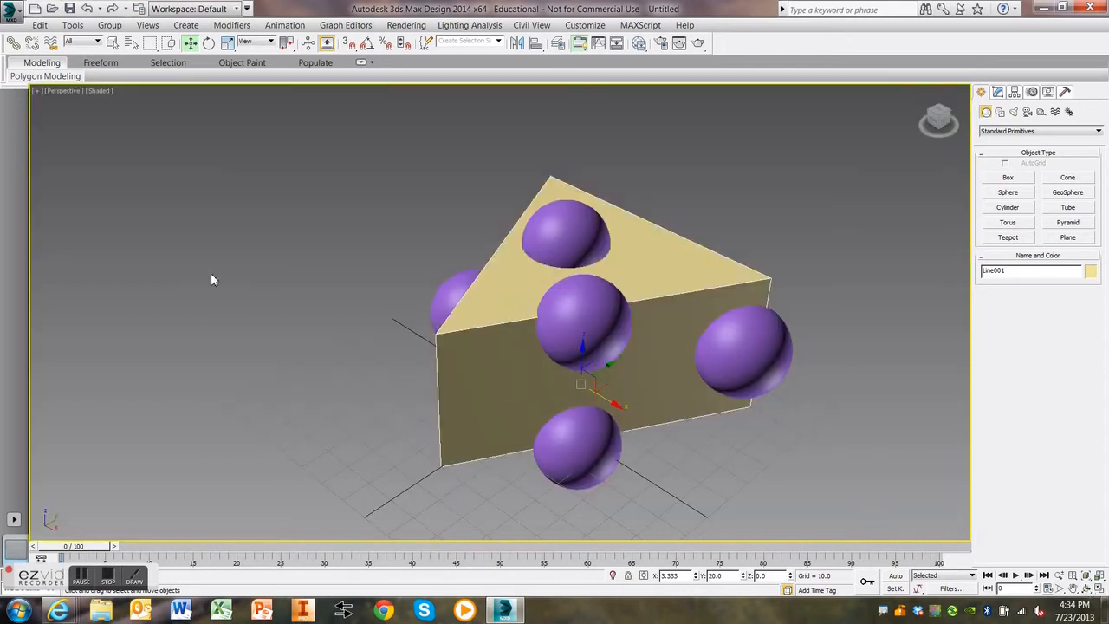
{"action": "mouse_move", "coordinate": [715, 292]}
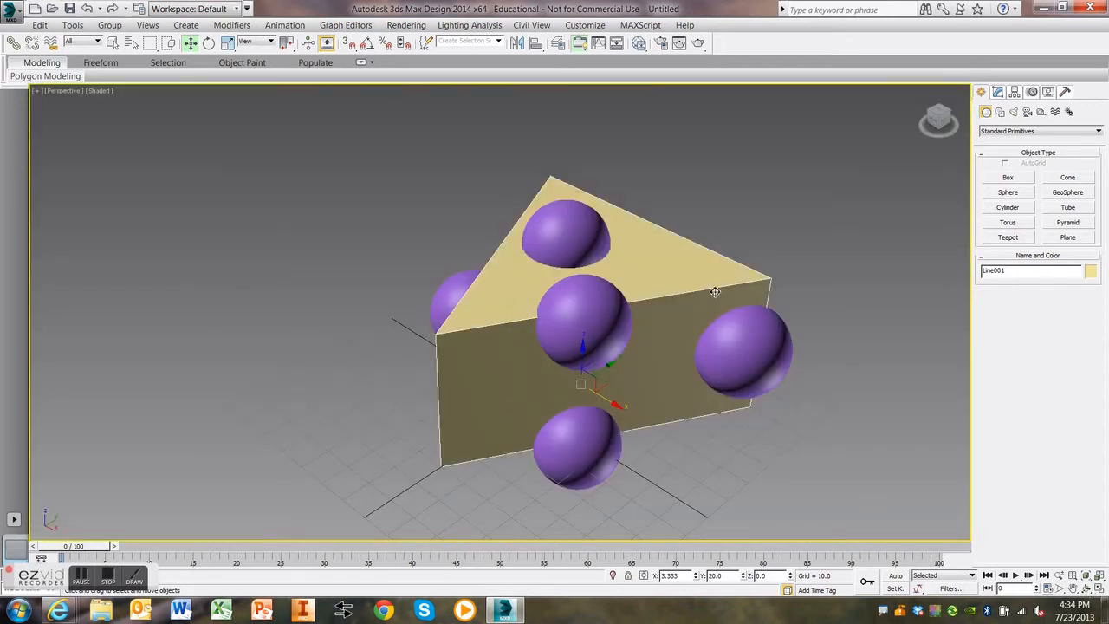
{"action": "mouse_move", "coordinate": [514, 334]}
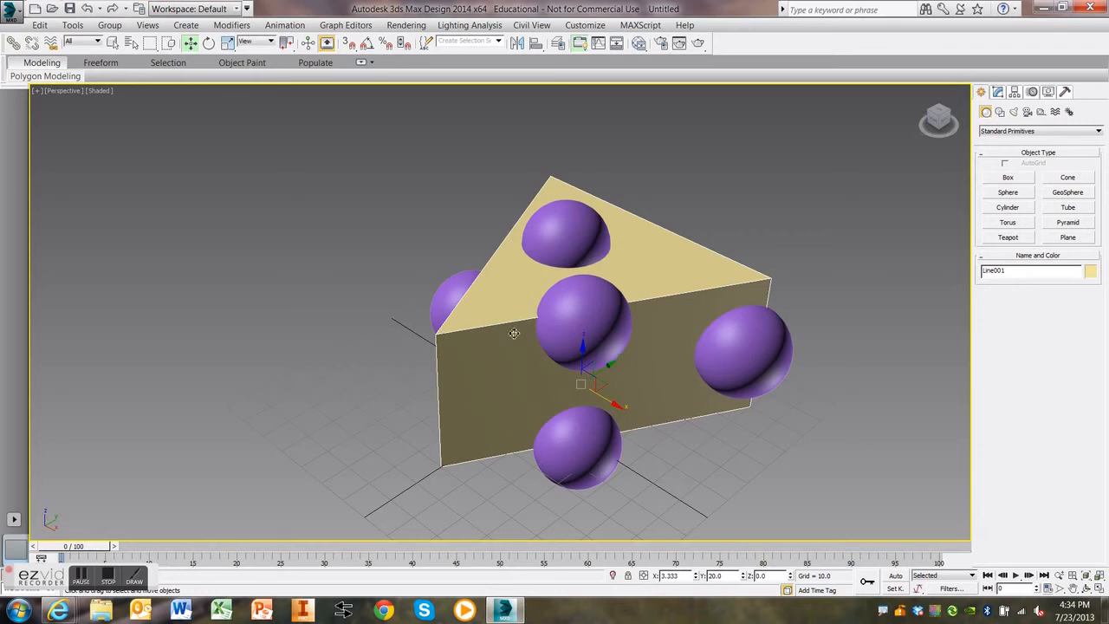
{"action": "mouse_move", "coordinate": [662, 313]}
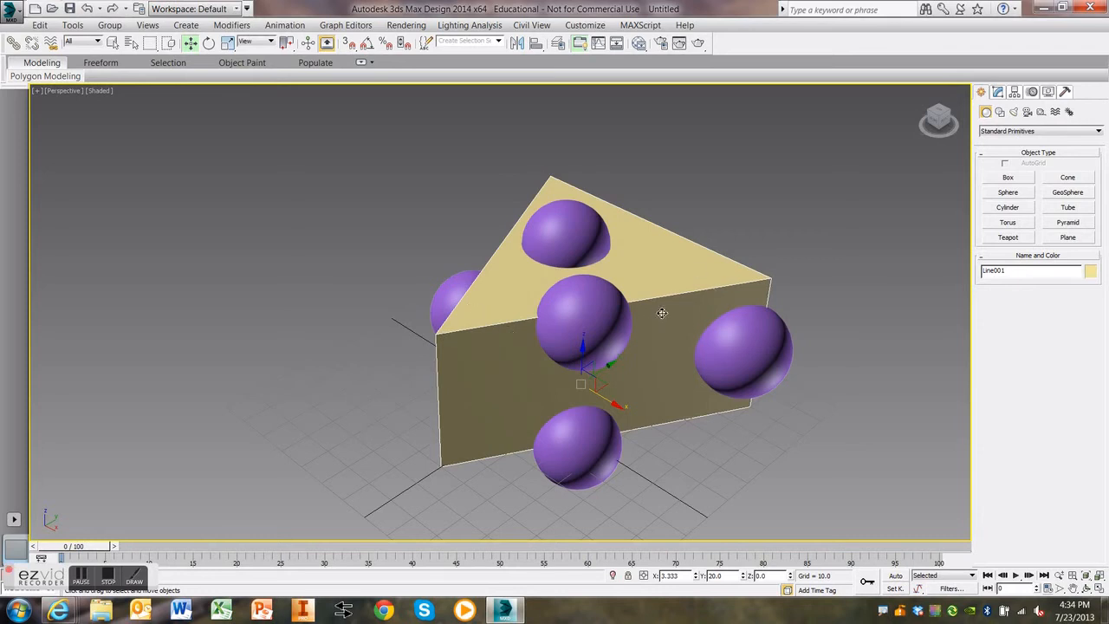
Step: Convert the wedge to Editable Poly and select its edges at Edge sub-object level
{"action": "right_click", "coordinate": [662, 312]}
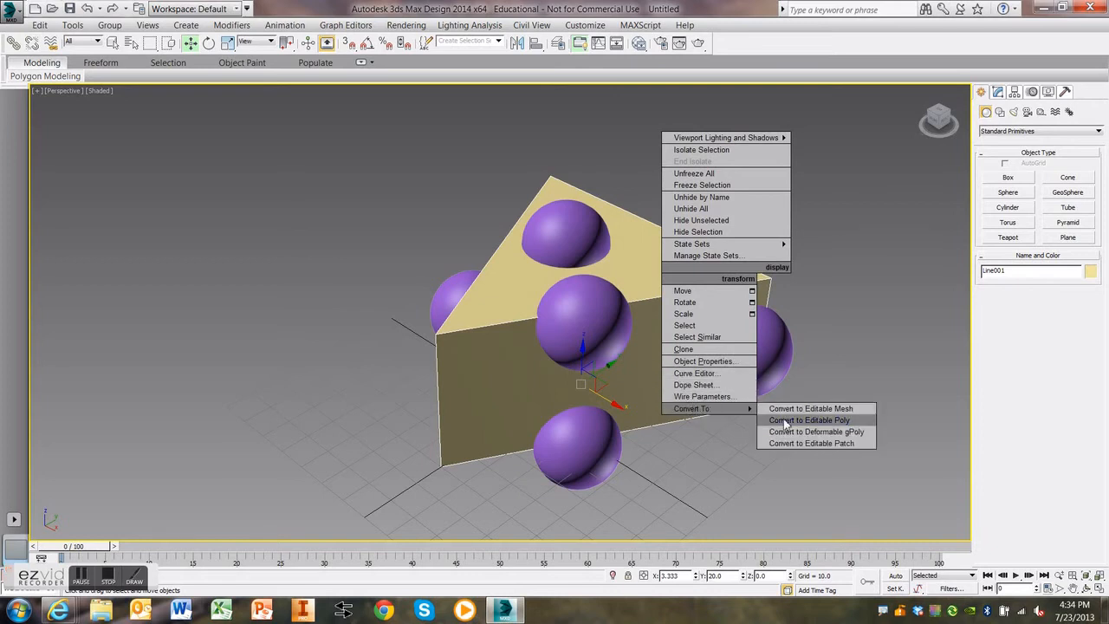
{"action": "left_click", "coordinate": [808, 419]}
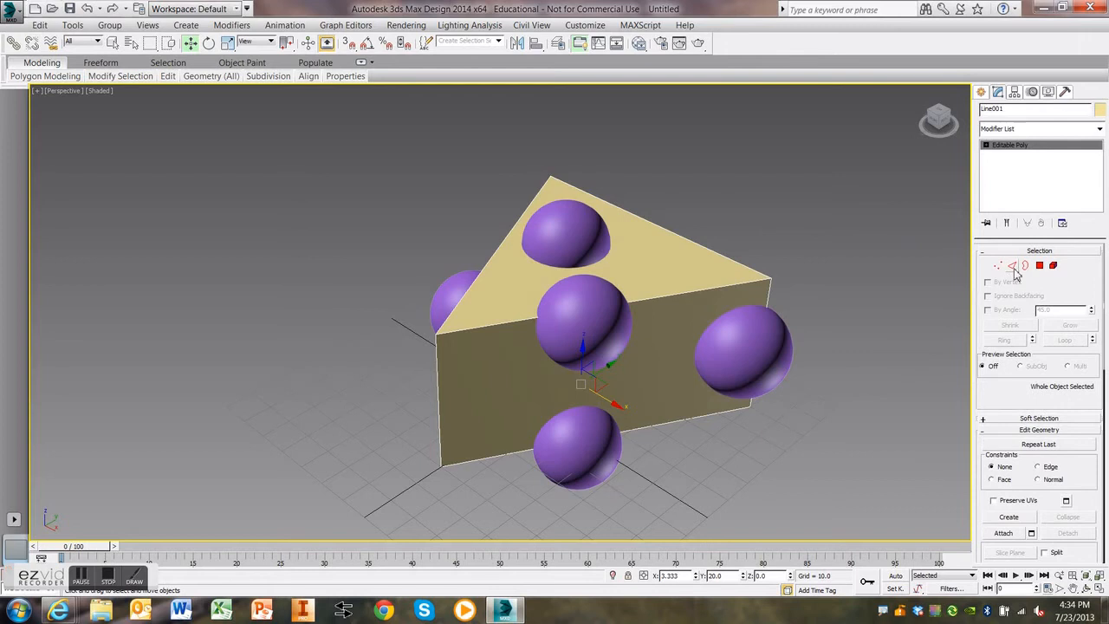
{"action": "left_click", "coordinate": [1011, 266]}
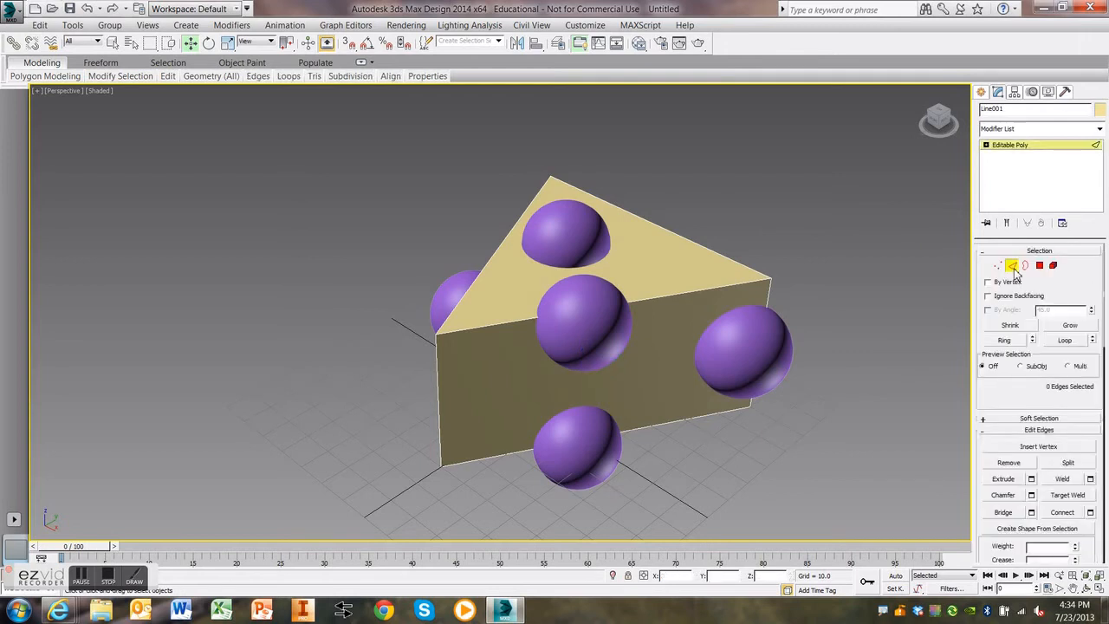
{"action": "mouse_move", "coordinate": [1012, 266]}
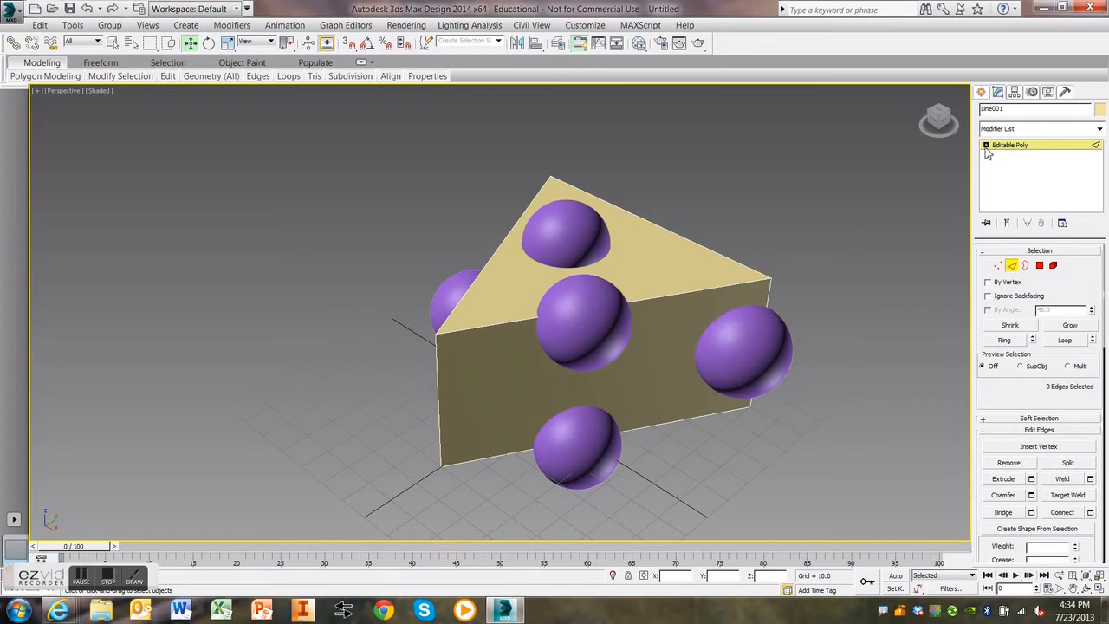
{"action": "left_click", "coordinate": [986, 145]}
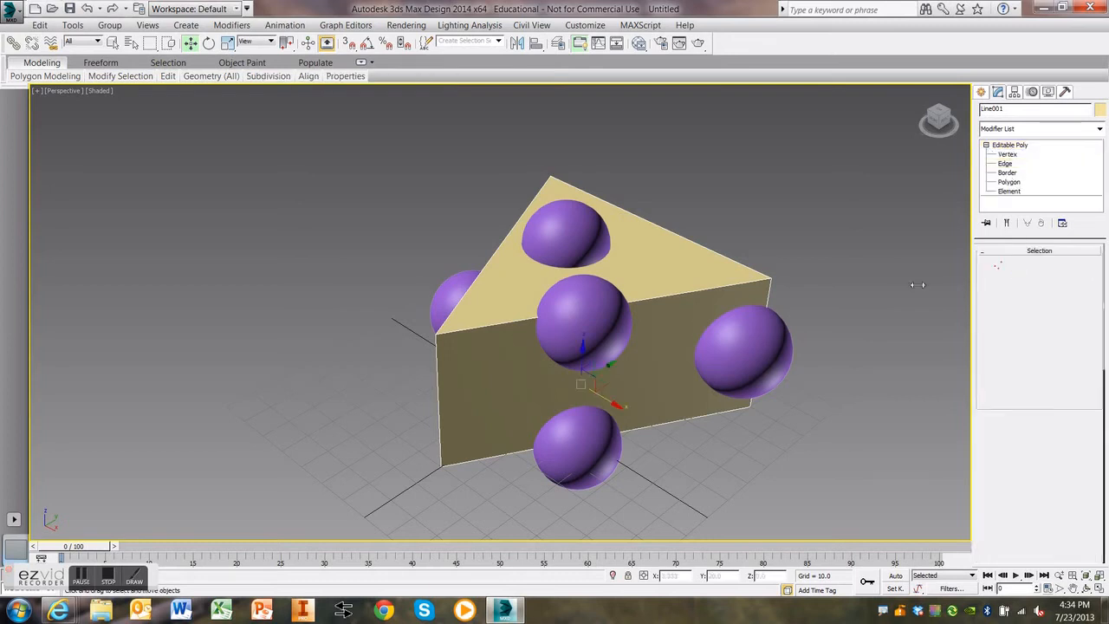
{"action": "left_click", "coordinate": [1005, 163]}
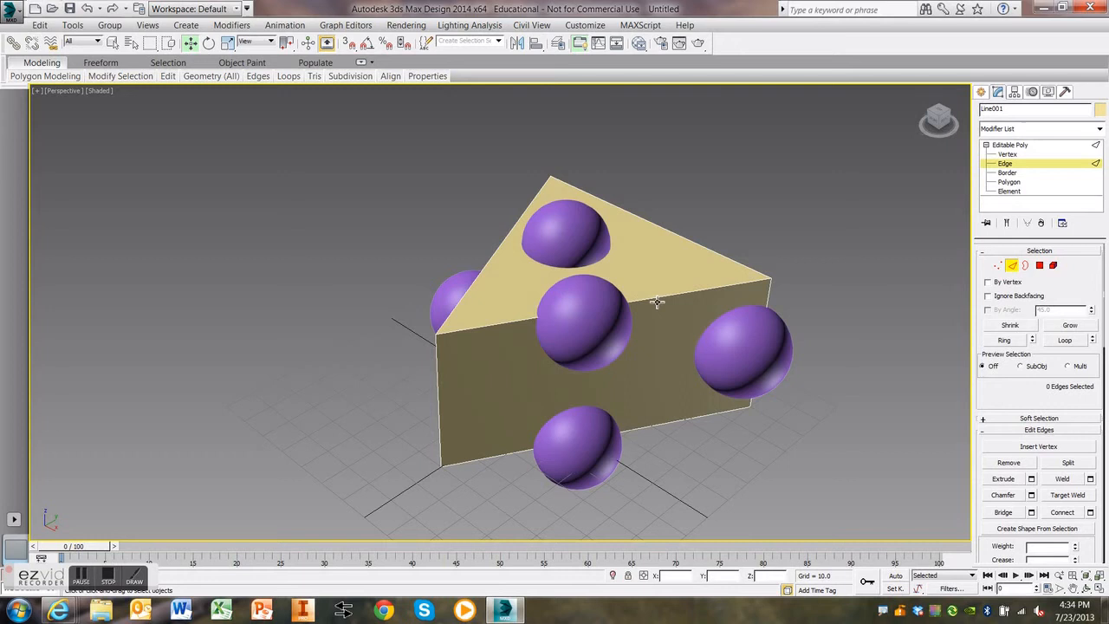
{"action": "left_click", "coordinate": [607, 436]}
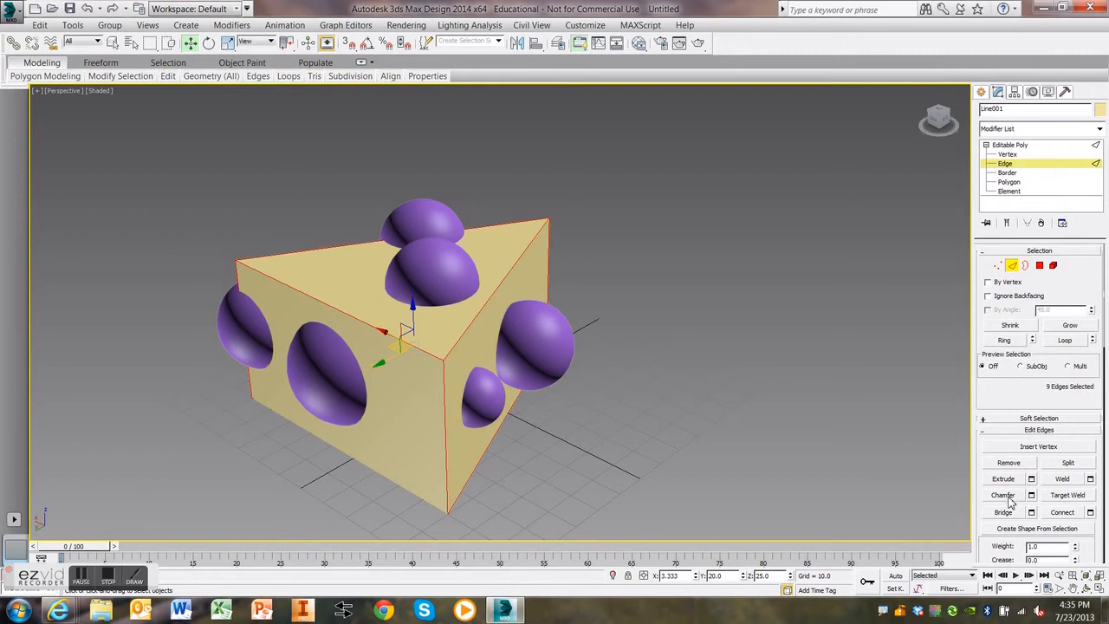
Step: Chamfer the nine selected edges with amount 1.0 and 5 segments, then exit Edge level
{"action": "left_click", "coordinate": [1002, 495]}
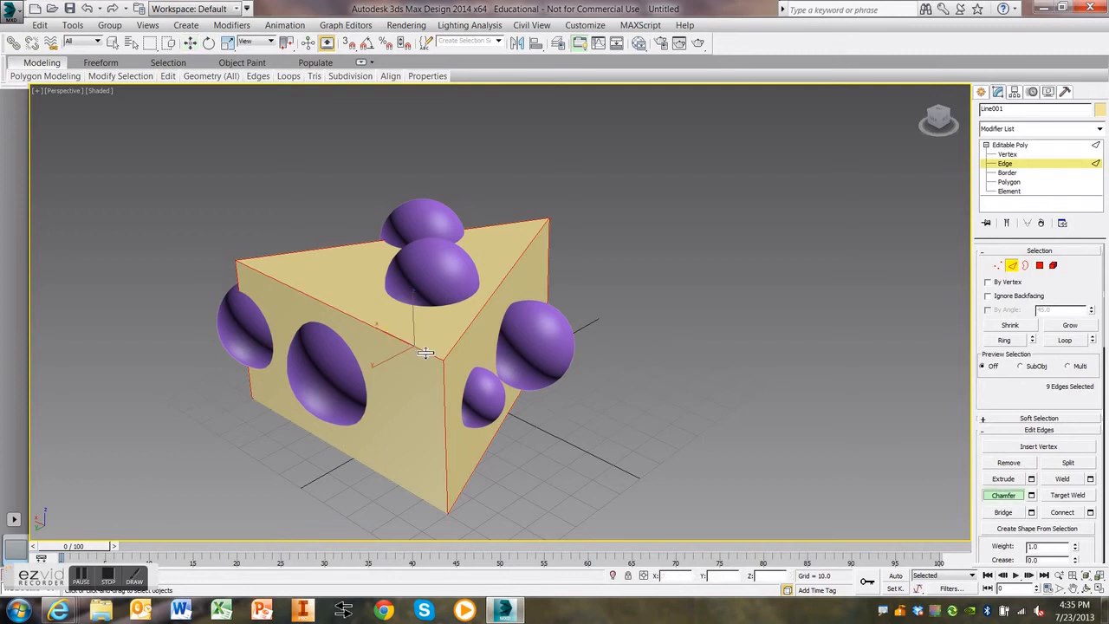
{"action": "left_click", "coordinate": [1003, 494]}
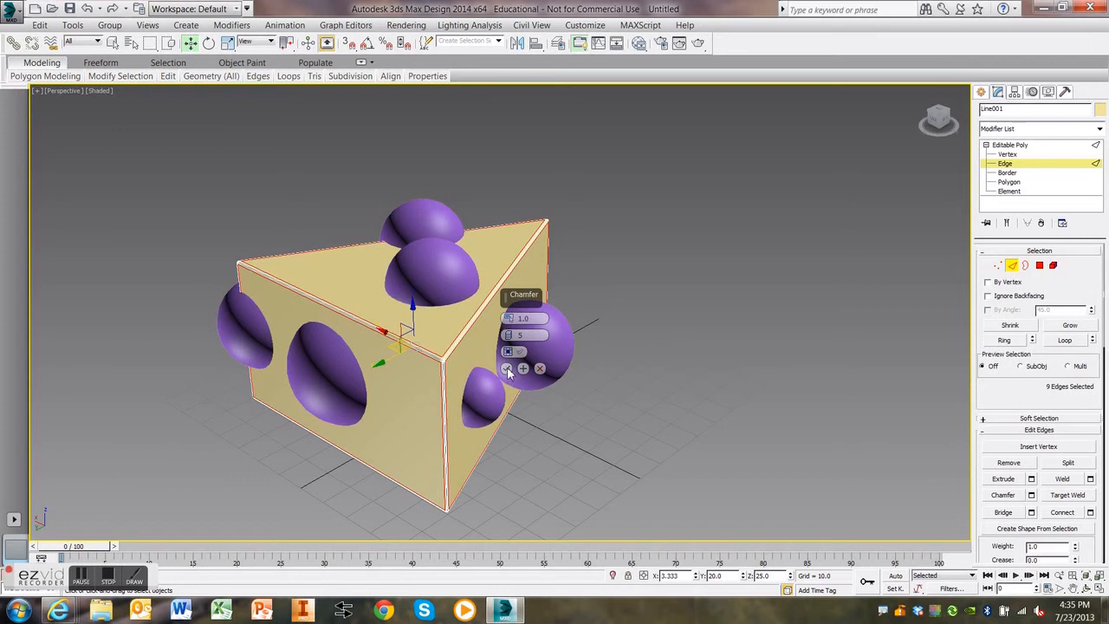
{"action": "left_click", "coordinate": [507, 368]}
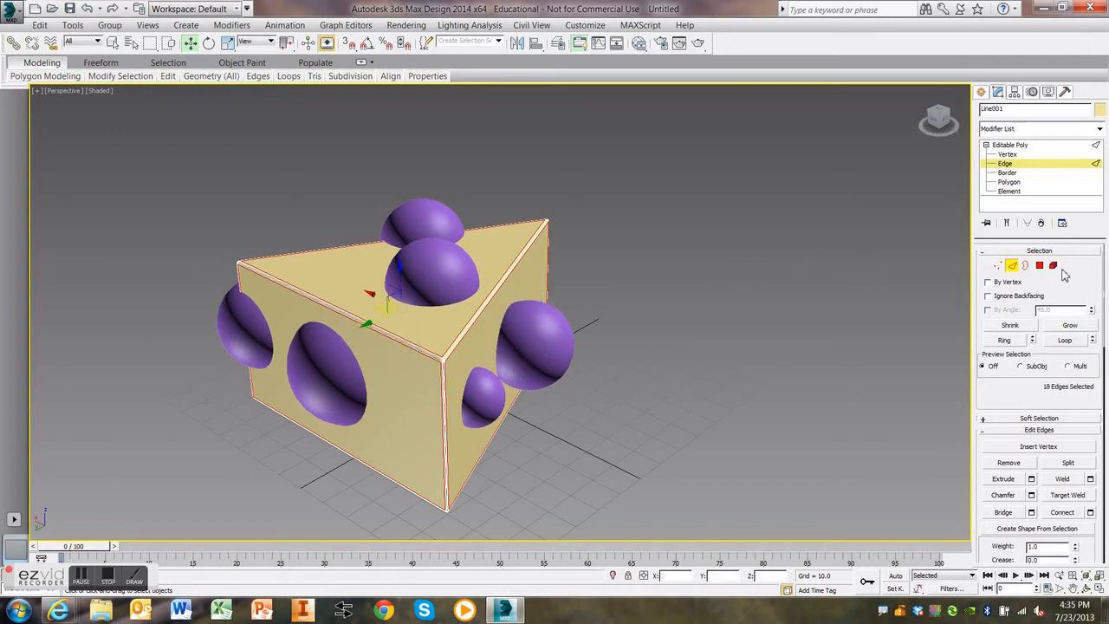
{"action": "mouse_move", "coordinate": [1012, 266]}
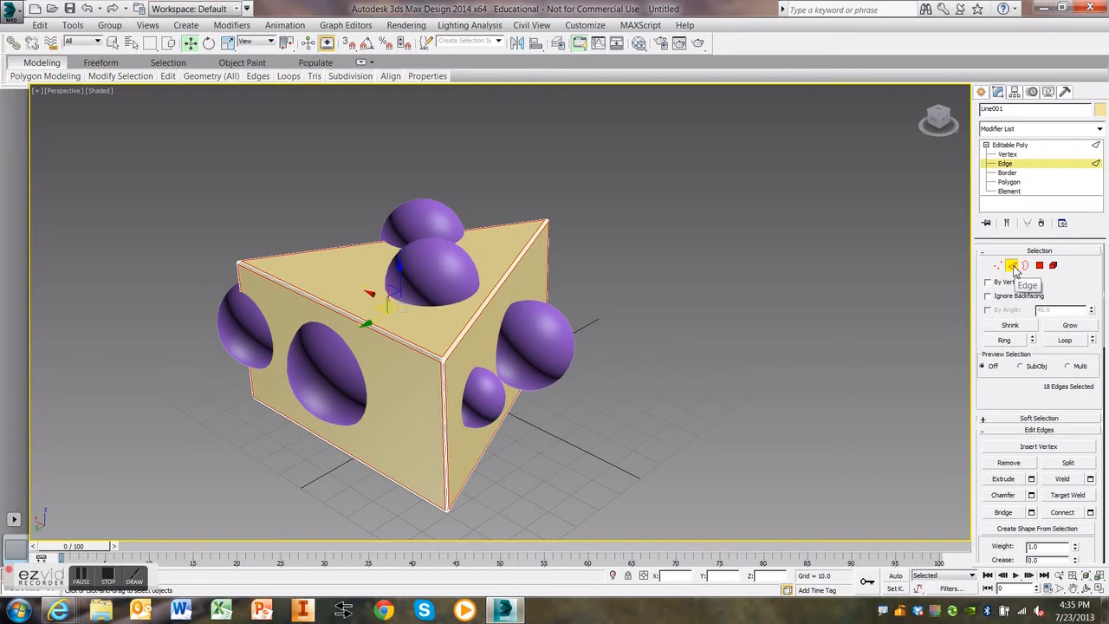
{"action": "left_click", "coordinate": [1005, 163]}
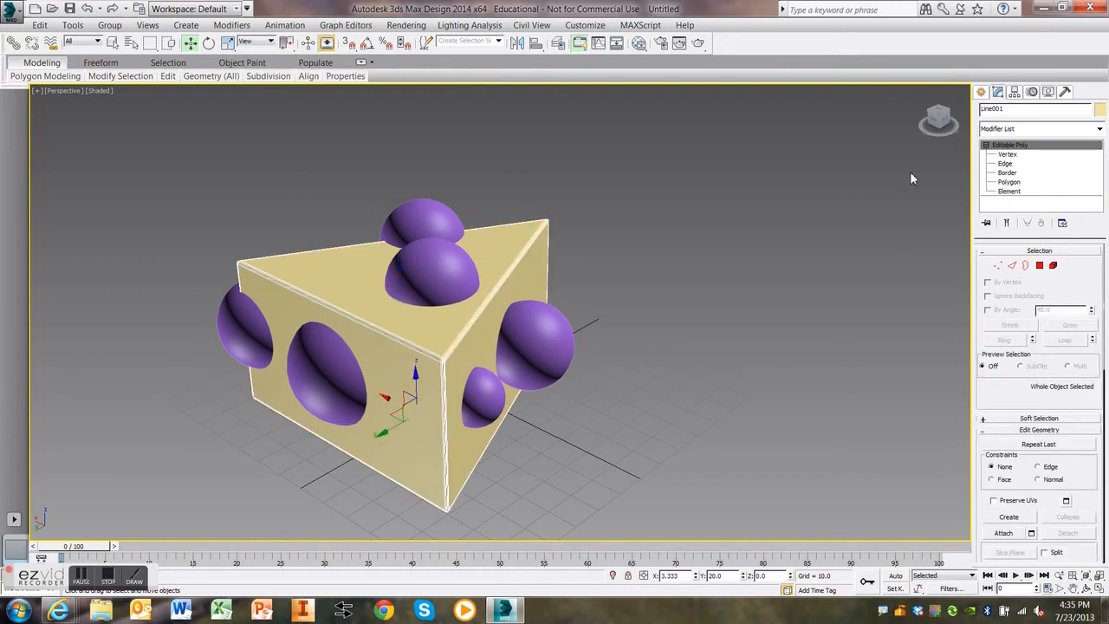
{"action": "mouse_move", "coordinate": [938, 119]}
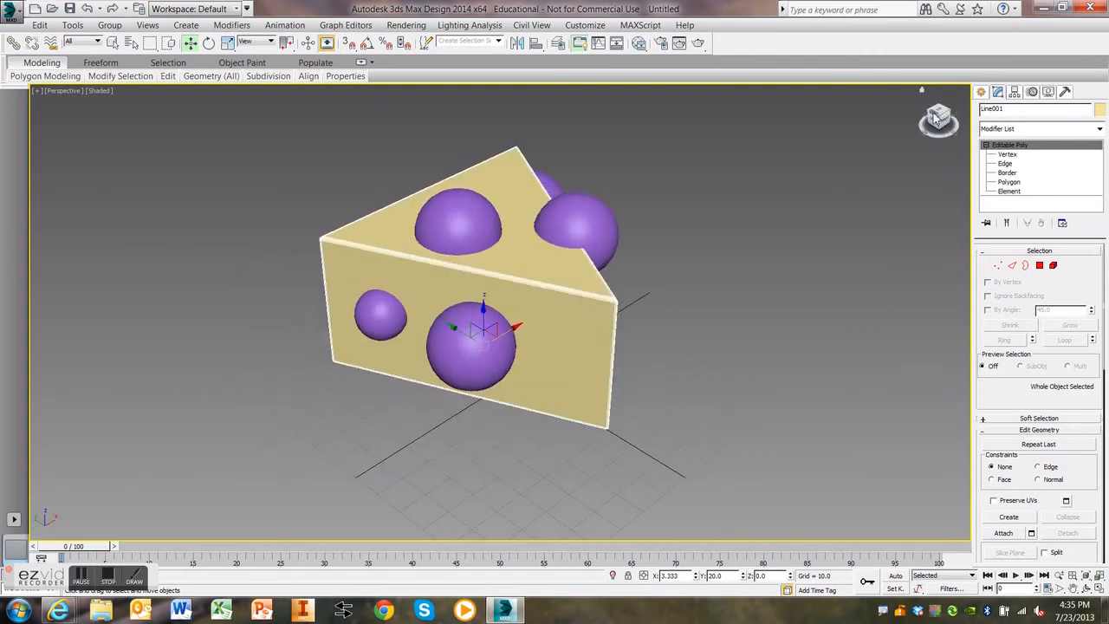
{"action": "mouse_move", "coordinate": [949, 122]}
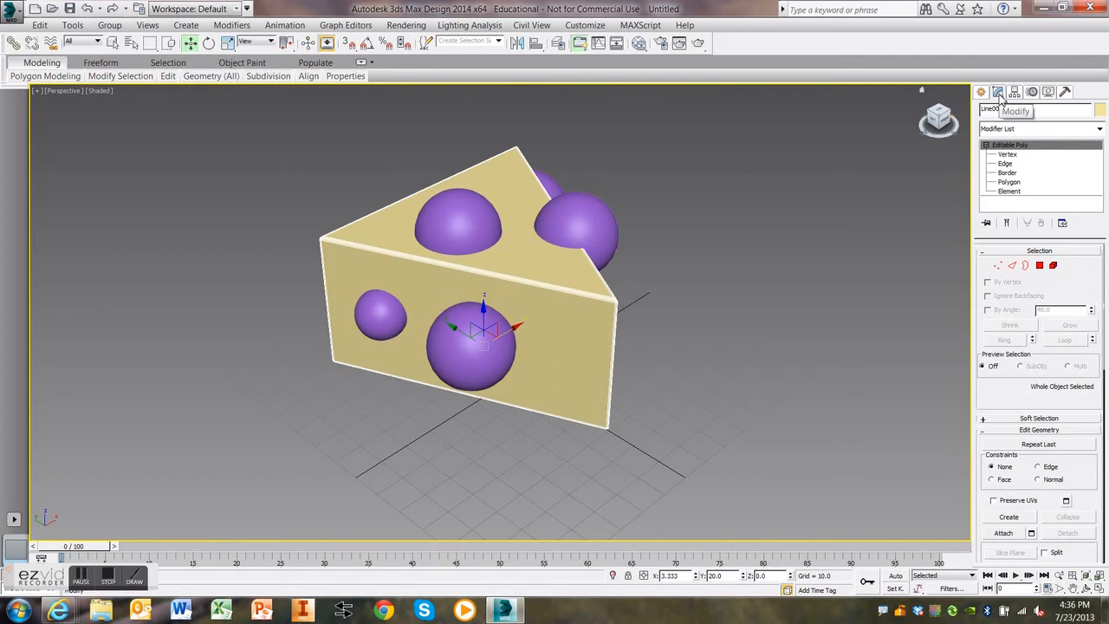
Step: Switch the Create panel category to Compound Objects
{"action": "left_click", "coordinate": [982, 92]}
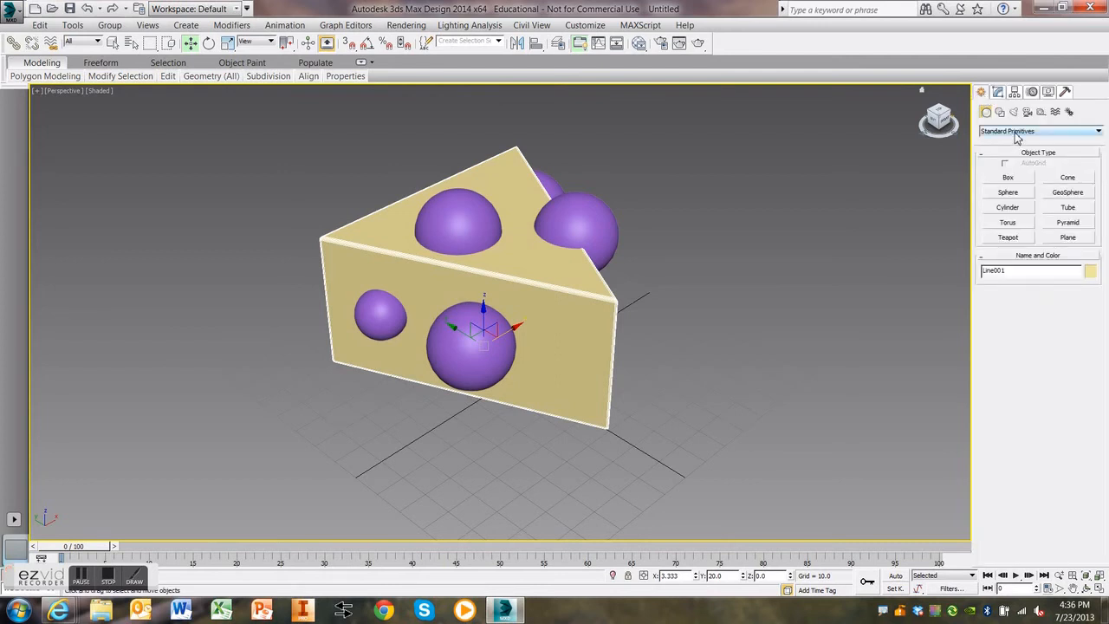
{"action": "mouse_move", "coordinate": [992, 176]}
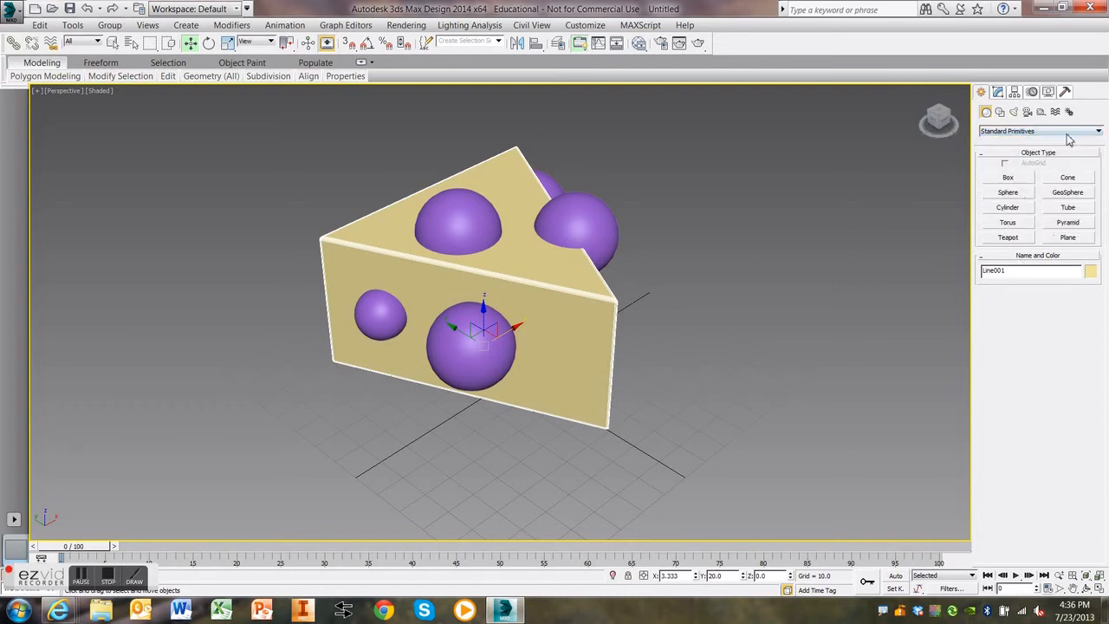
{"action": "left_click", "coordinate": [1098, 131]}
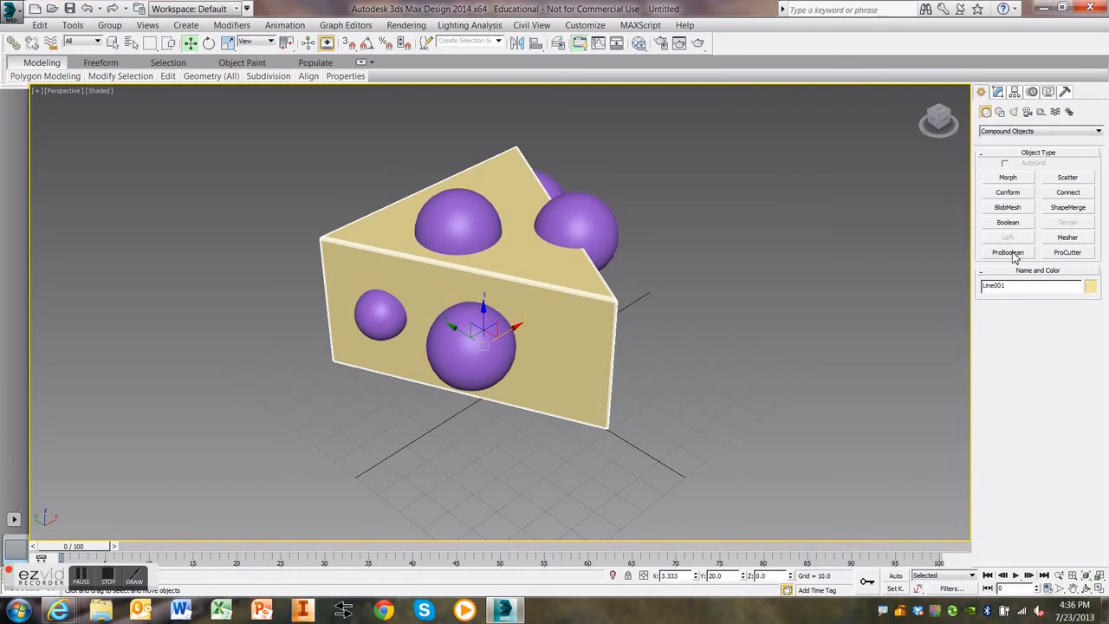
{"action": "mouse_move", "coordinate": [466, 257]}
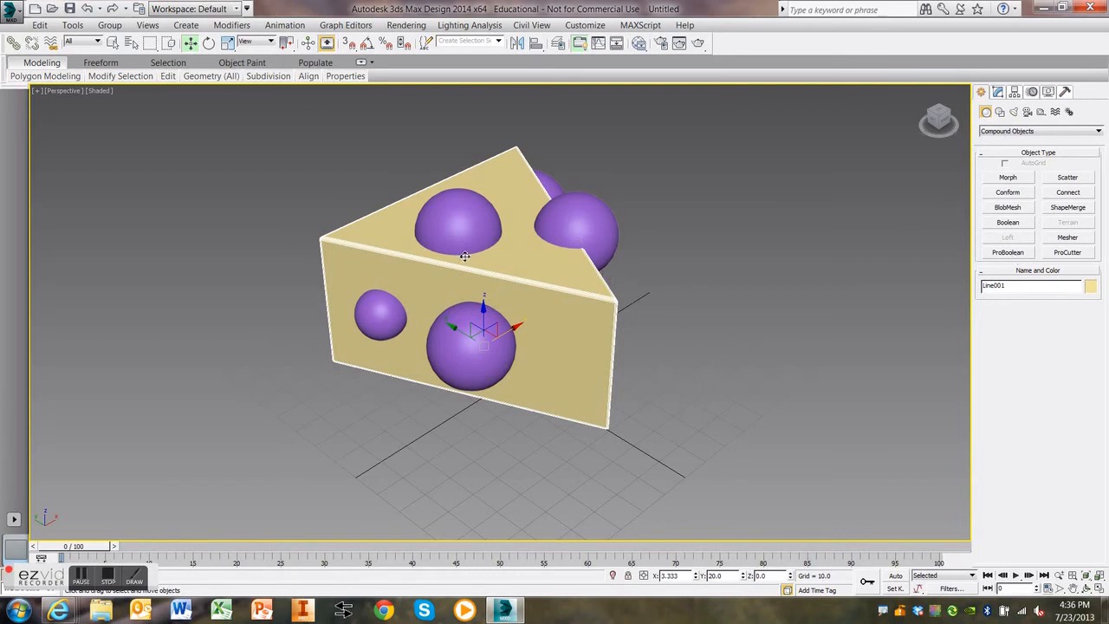
{"action": "mouse_move", "coordinate": [598, 284]}
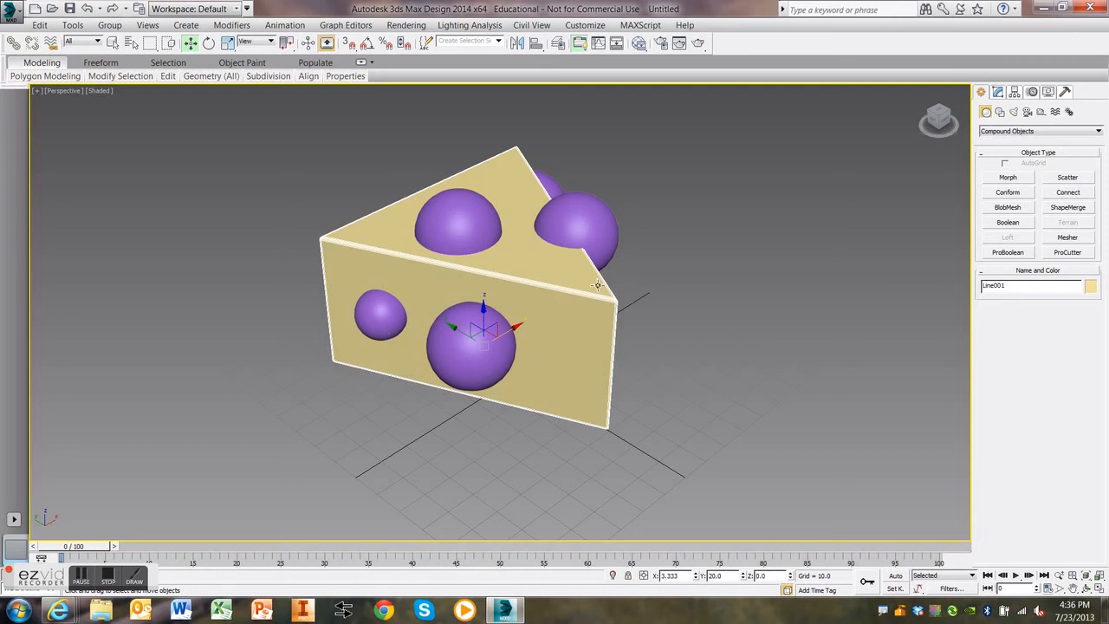
{"action": "mouse_move", "coordinate": [538, 328]}
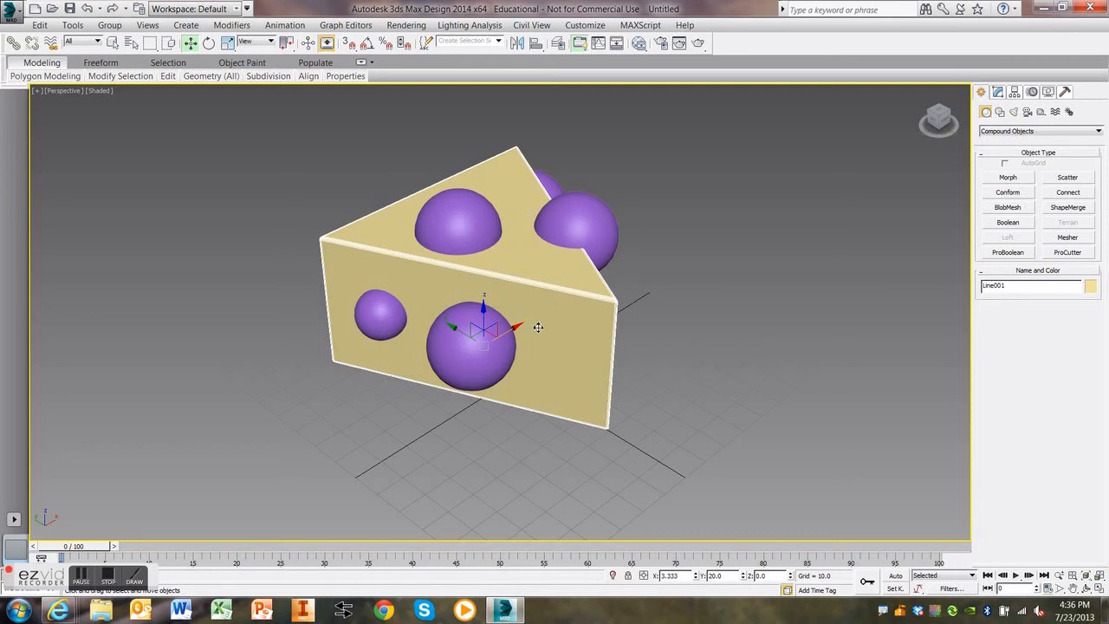
Step: Start a Boolean on the wedge and subtract spheres with Subtraction (A-B)
{"action": "left_click", "coordinate": [1008, 222]}
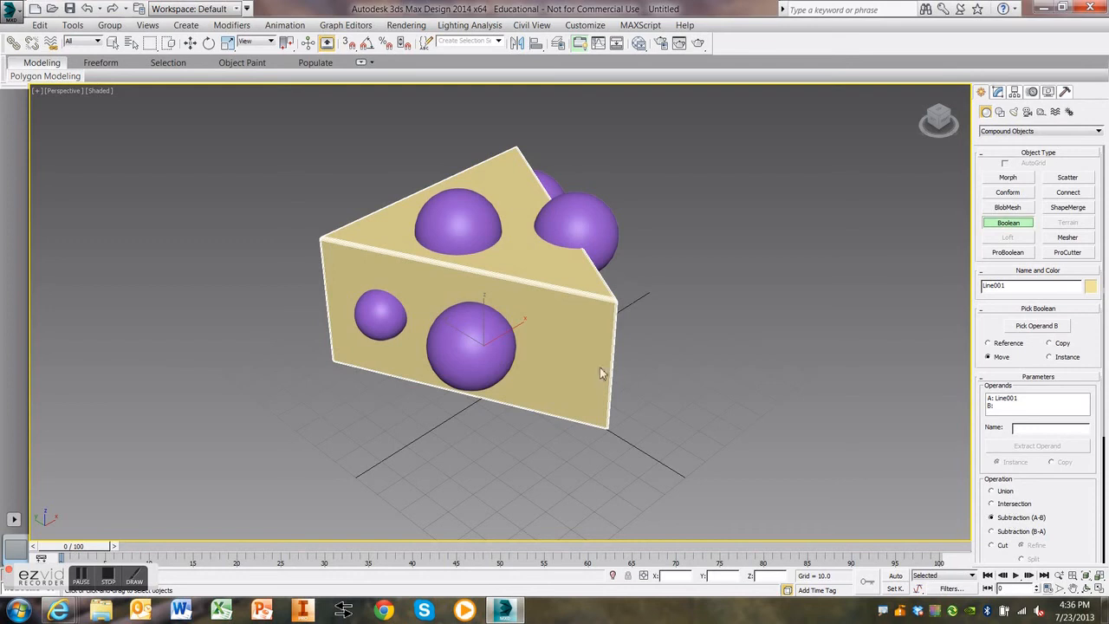
{"action": "mouse_move", "coordinate": [568, 344]}
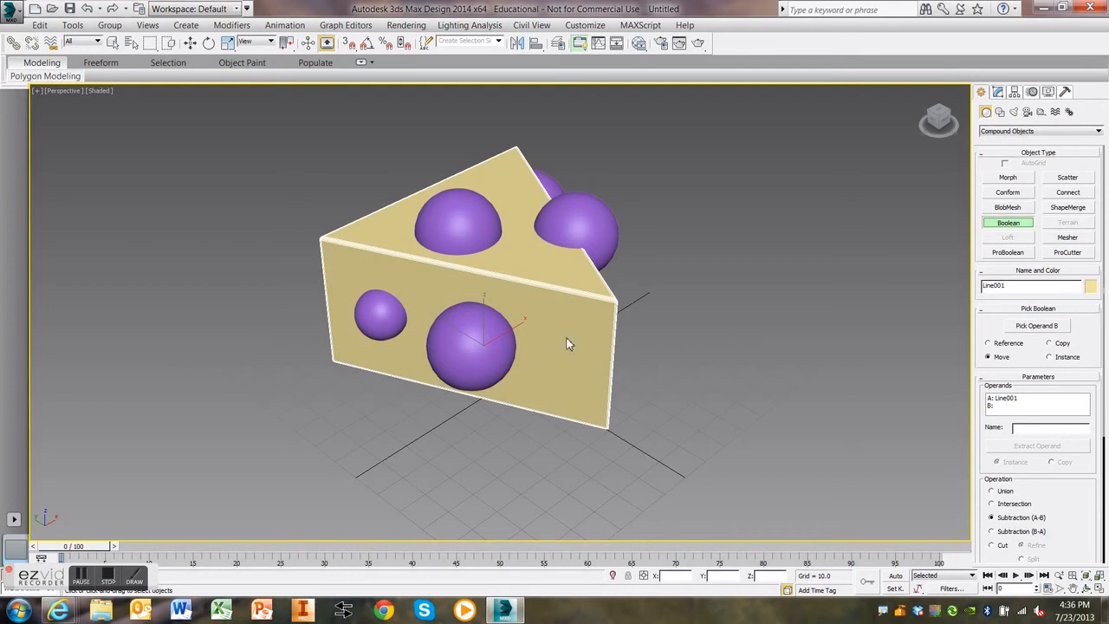
{"action": "mouse_move", "coordinate": [564, 302]}
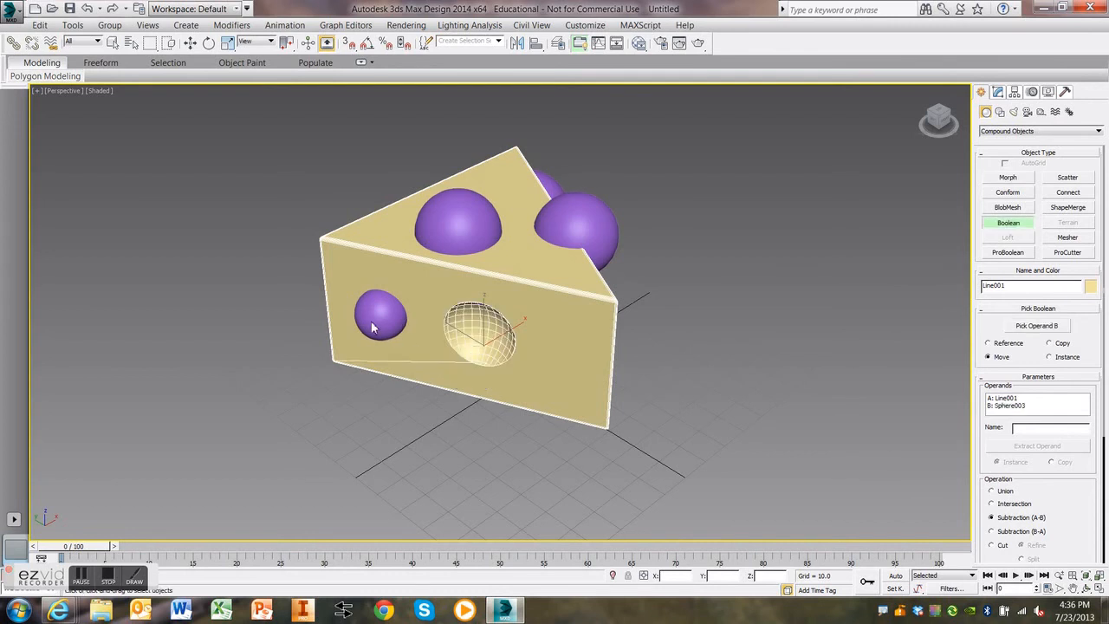
{"action": "mouse_move", "coordinate": [1021, 350]}
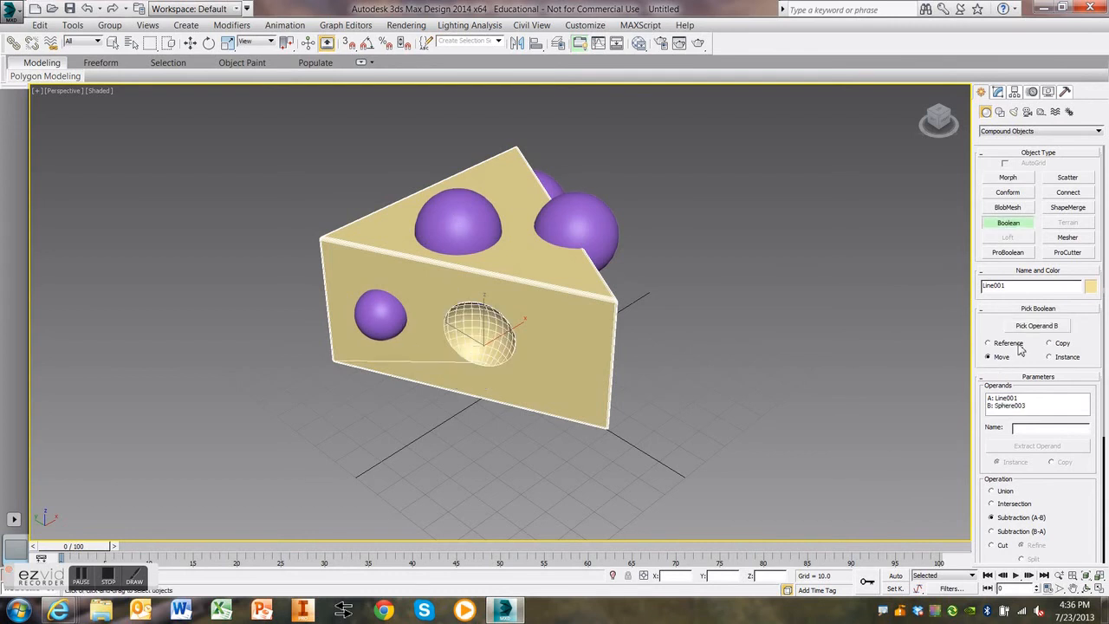
{"action": "left_click", "coordinate": [382, 317]}
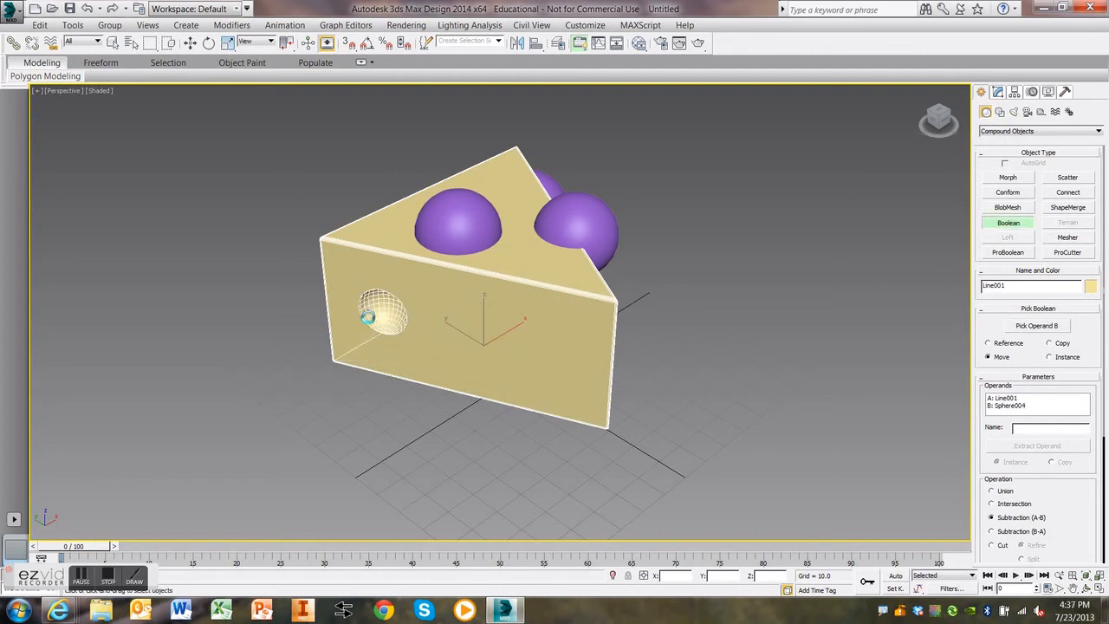
{"action": "mouse_move", "coordinate": [518, 395]}
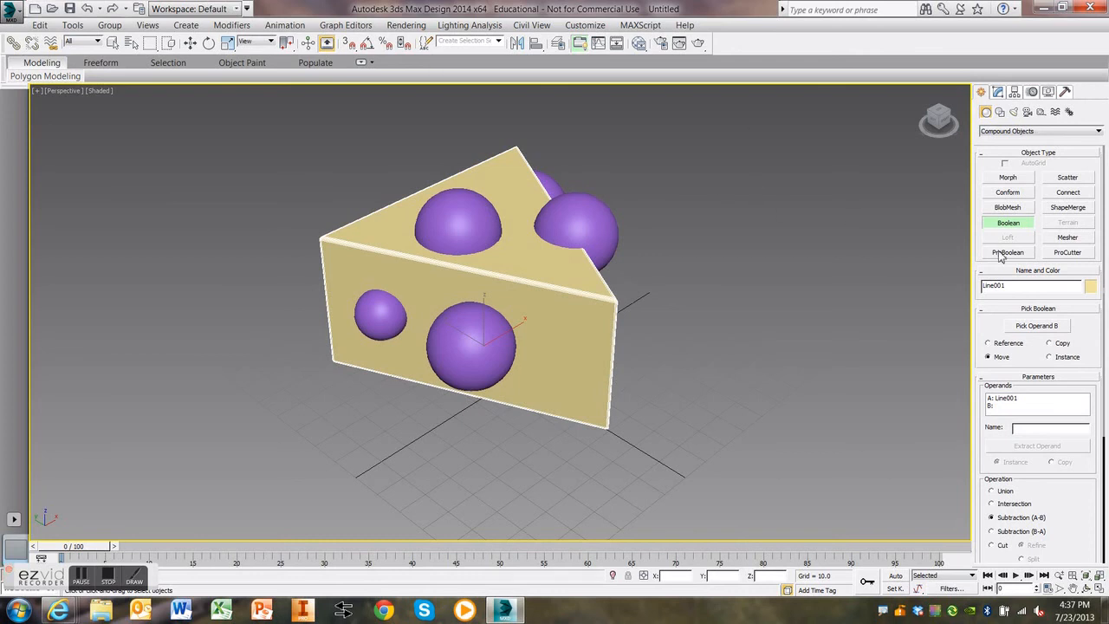
Step: Apply a ProBoolean subtraction to the cheese wedge, picking each sphere to carve round holes
{"action": "left_click", "coordinate": [1008, 252]}
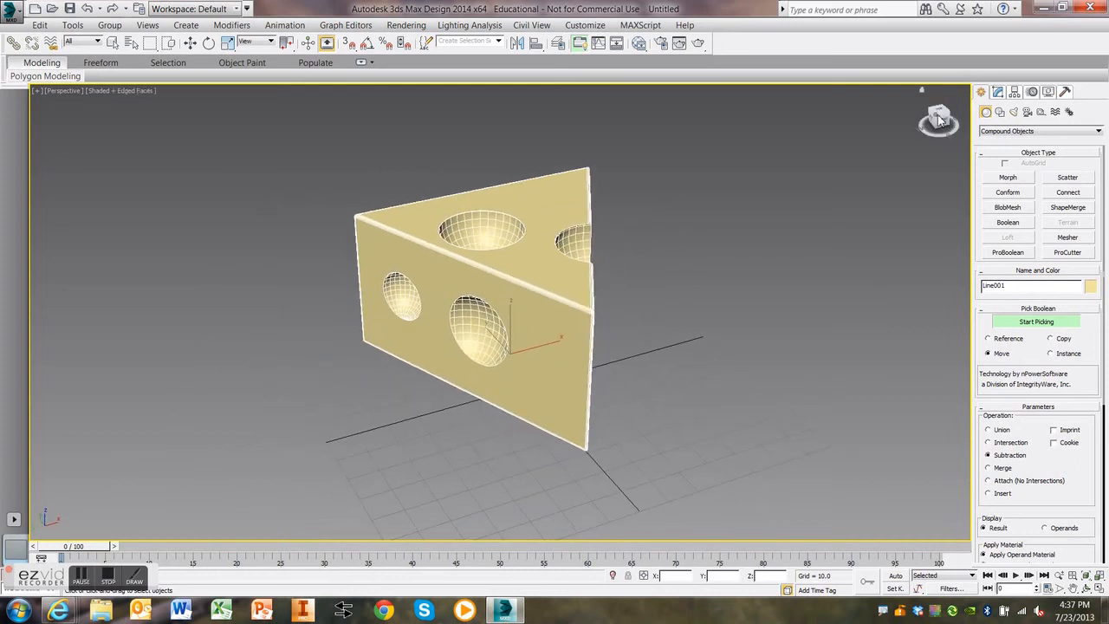
Step: Turn off Start Picking so no further spheres are subtracted from the wedge
{"action": "left_click", "coordinate": [1008, 252]}
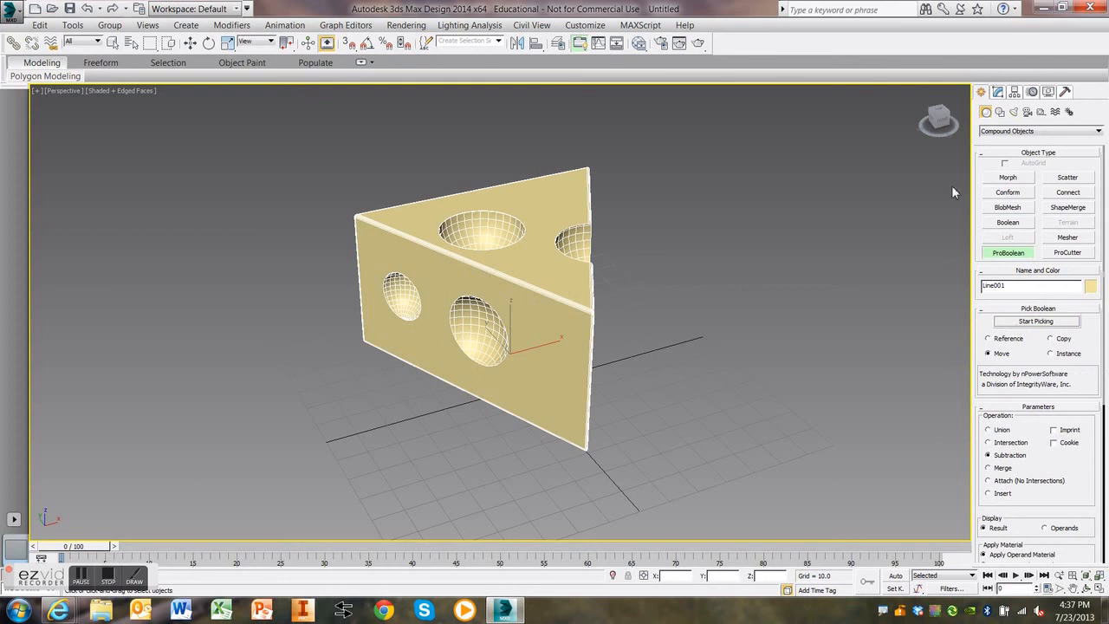
{"action": "mouse_move", "coordinate": [994, 248]}
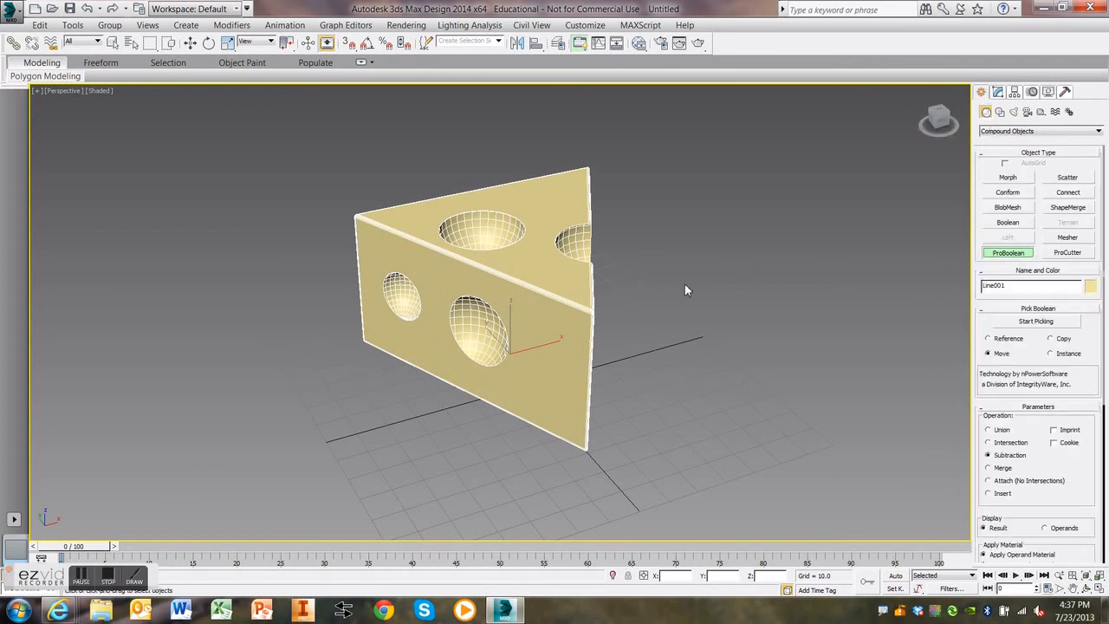
{"action": "mouse_move", "coordinate": [719, 295]}
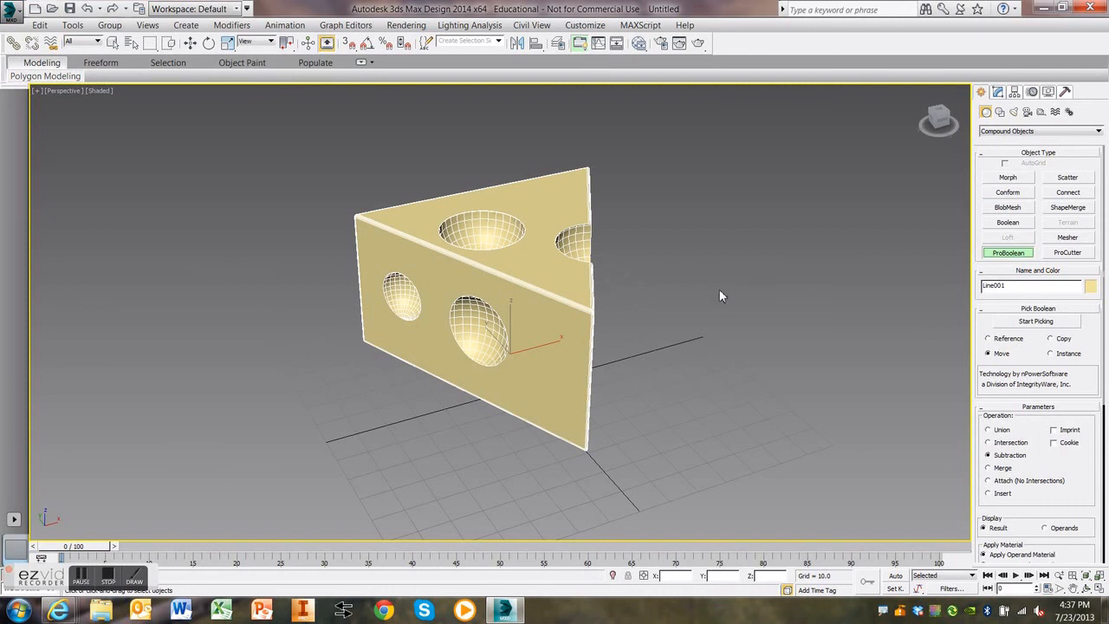